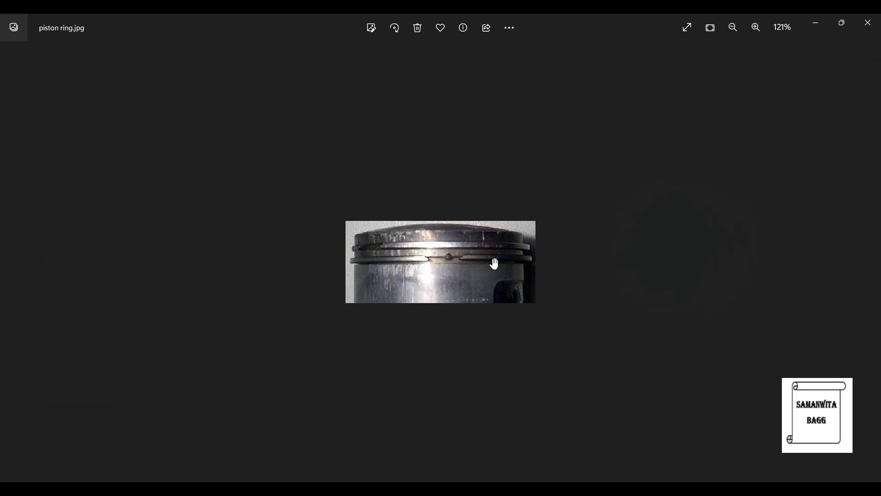
mouse_move(445, 257)
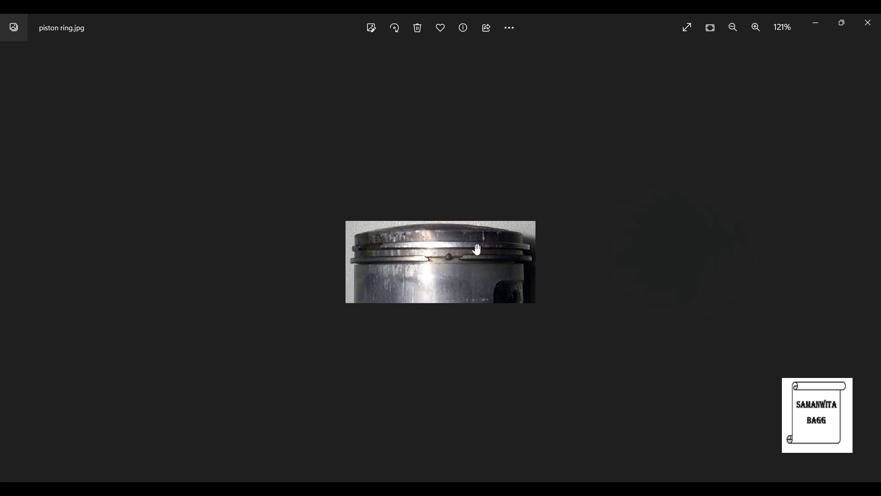
mouse_move(468, 253)
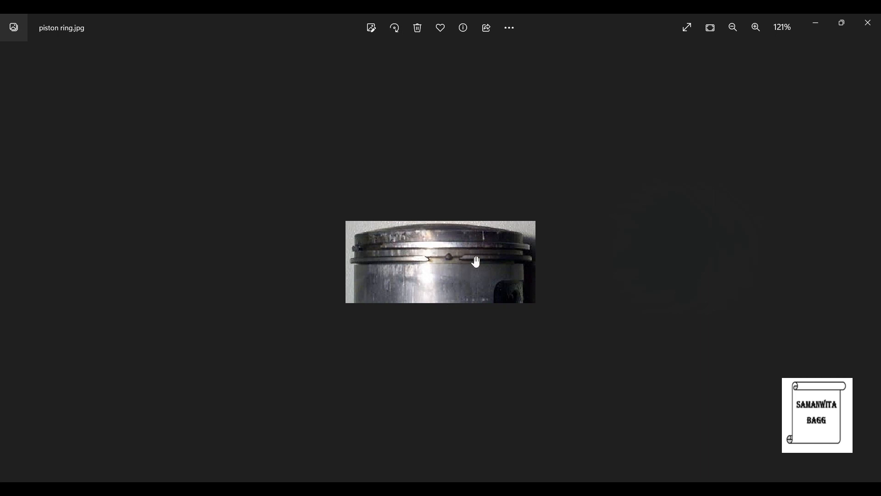
mouse_move(465, 259)
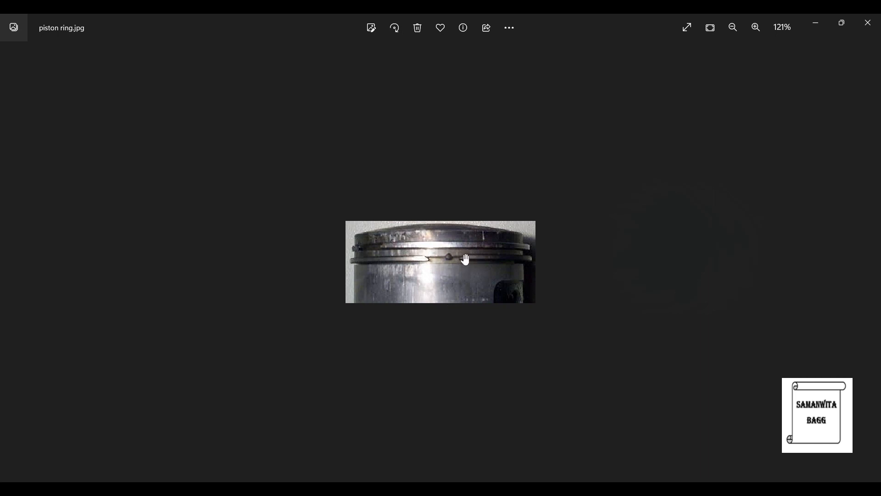
mouse_move(462, 259)
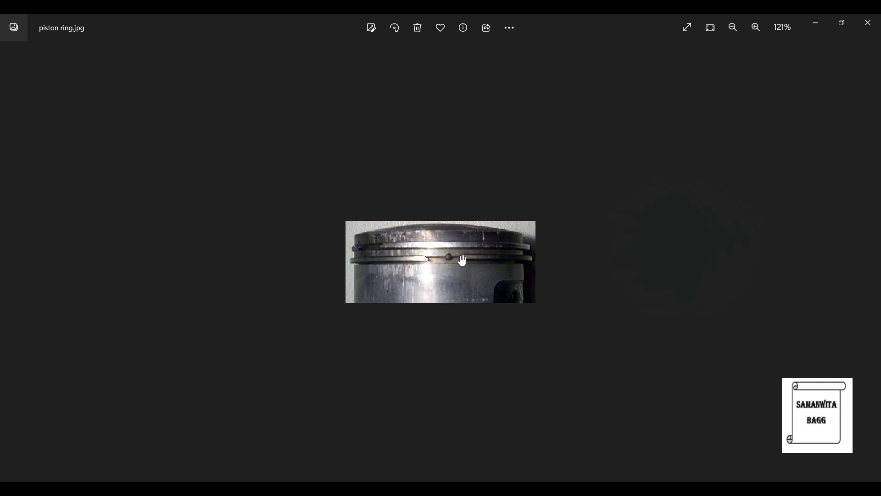
mouse_move(426, 261)
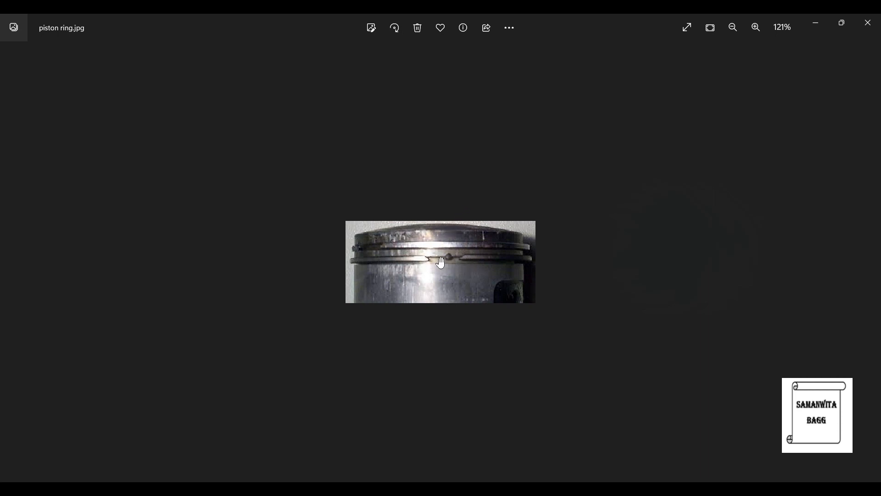
mouse_move(525, 441)
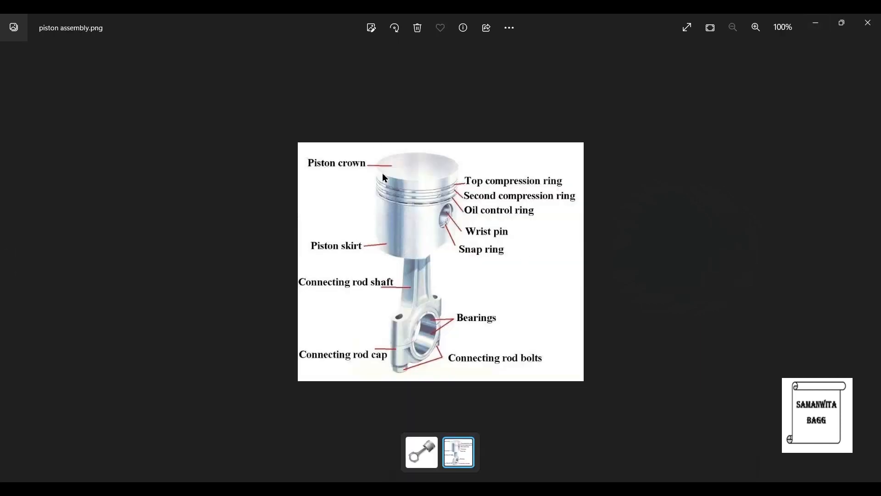
mouse_move(440, 235)
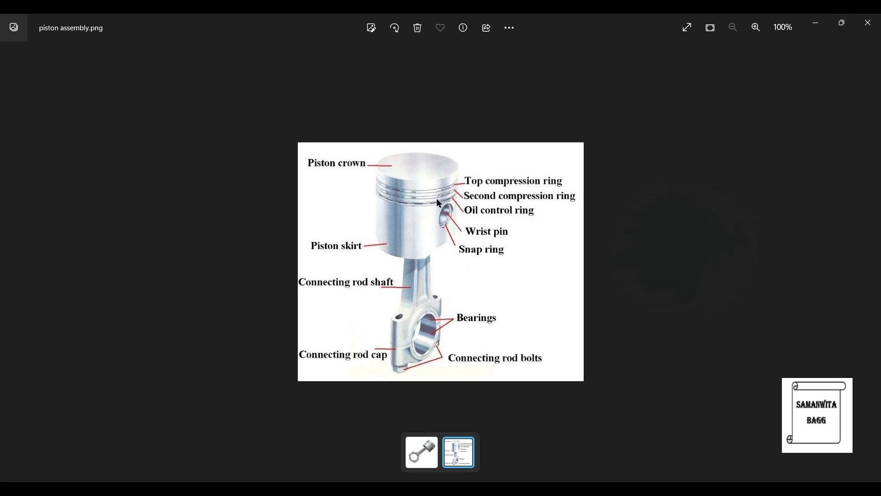
mouse_move(448, 207)
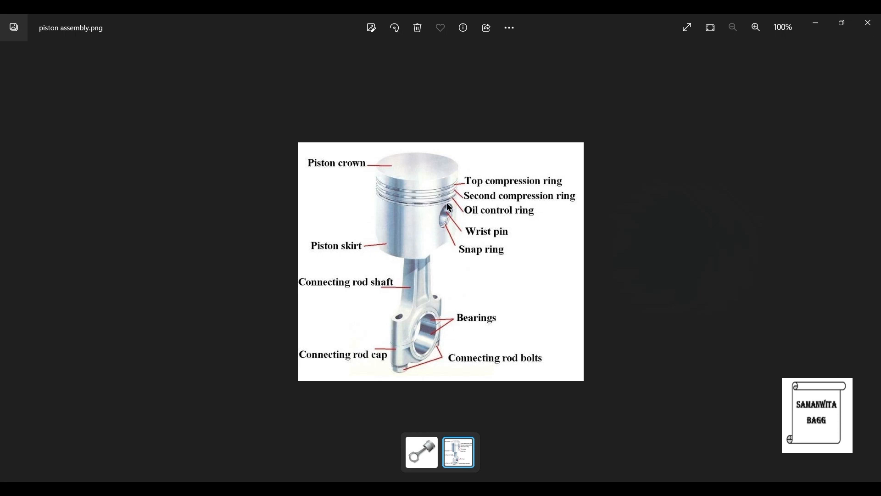
mouse_move(446, 199)
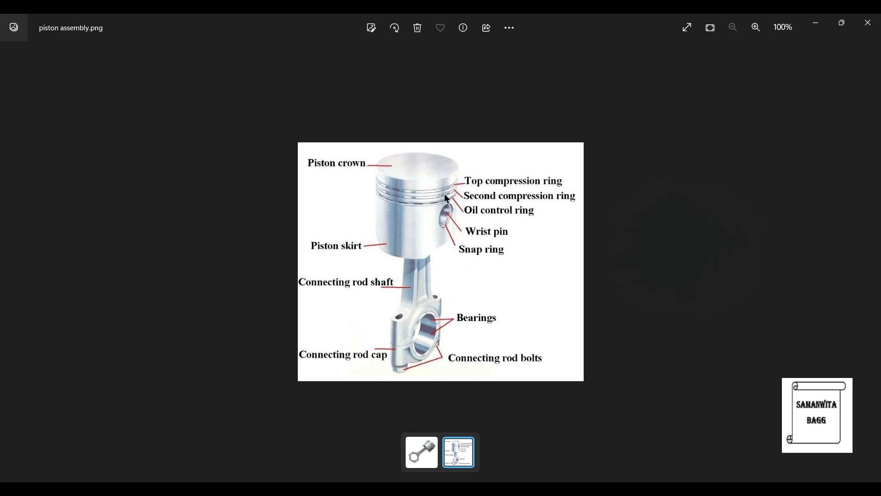
mouse_move(518, 430)
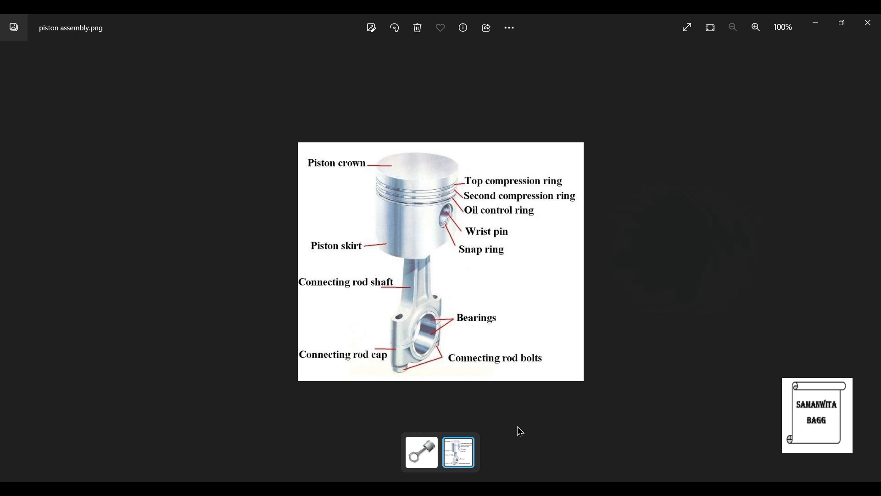
click(421, 451)
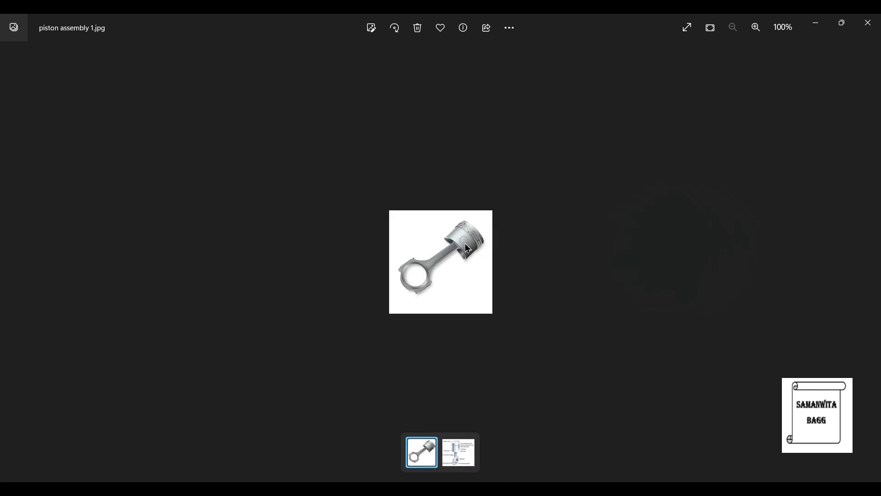
click(756, 28)
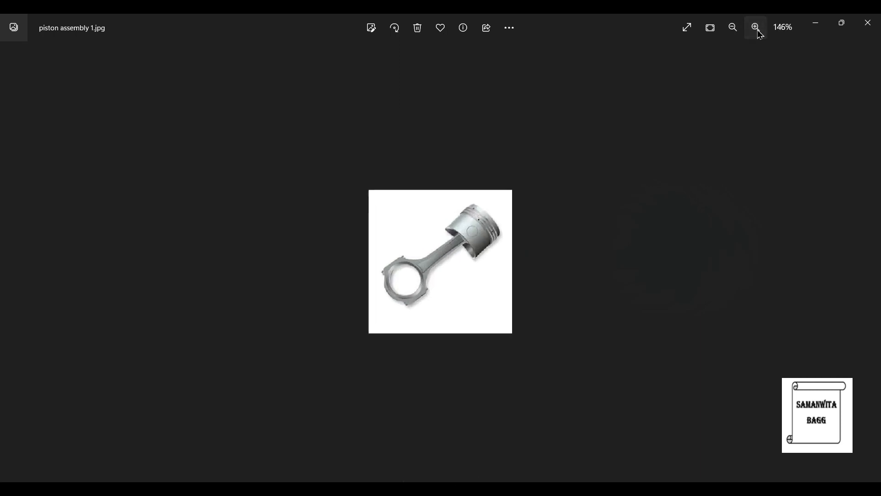
click(756, 27)
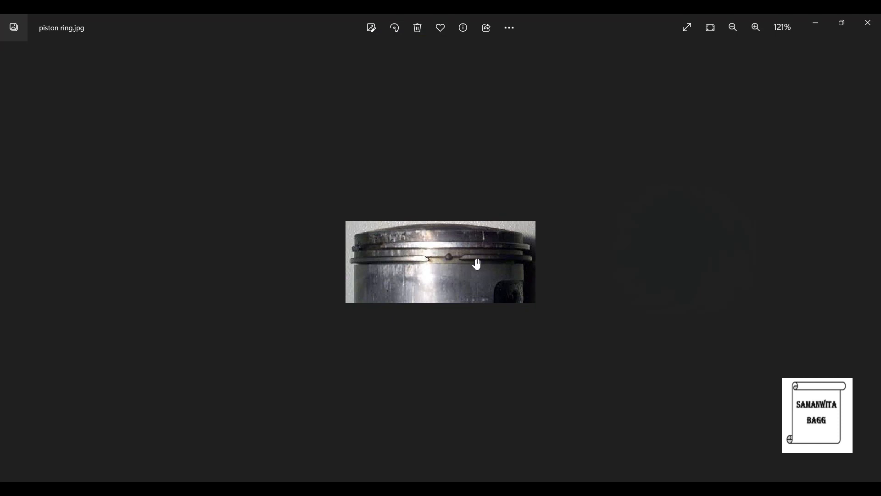
mouse_move(457, 262)
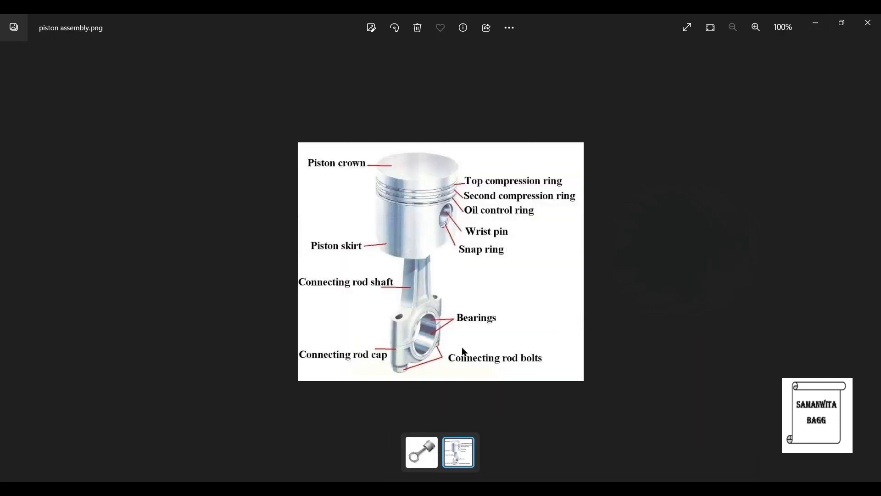
mouse_move(415, 282)
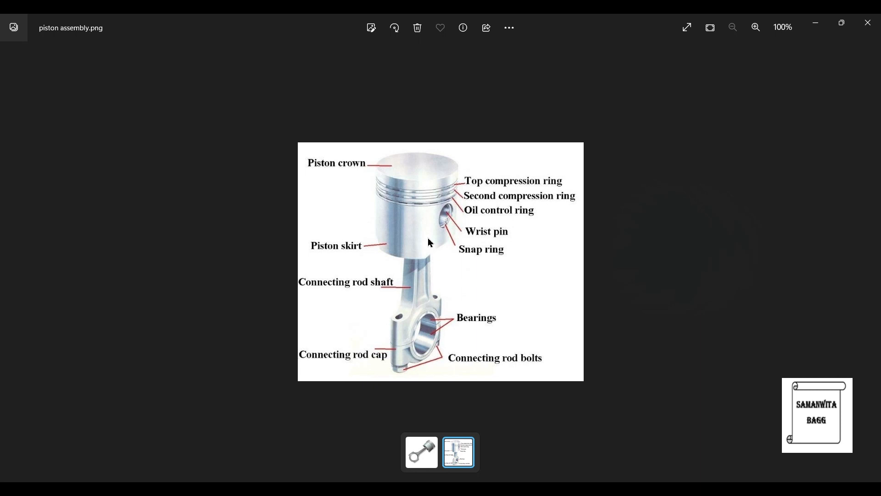
mouse_move(433, 206)
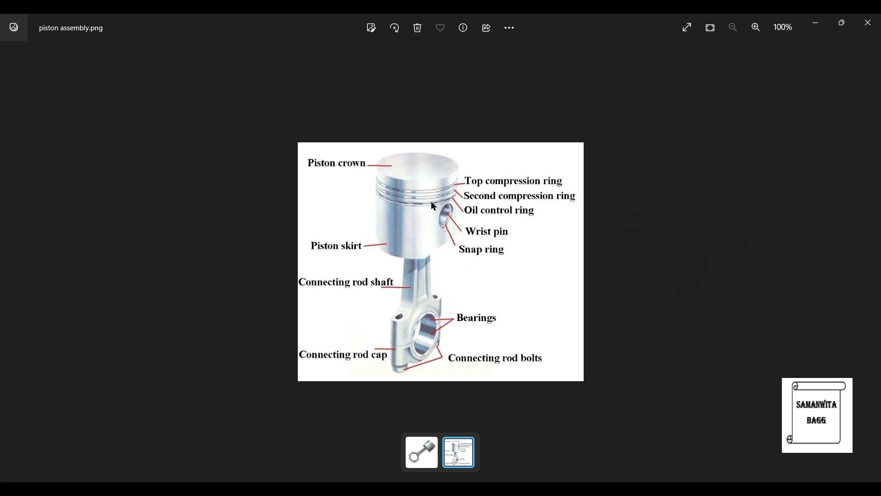
mouse_move(438, 197)
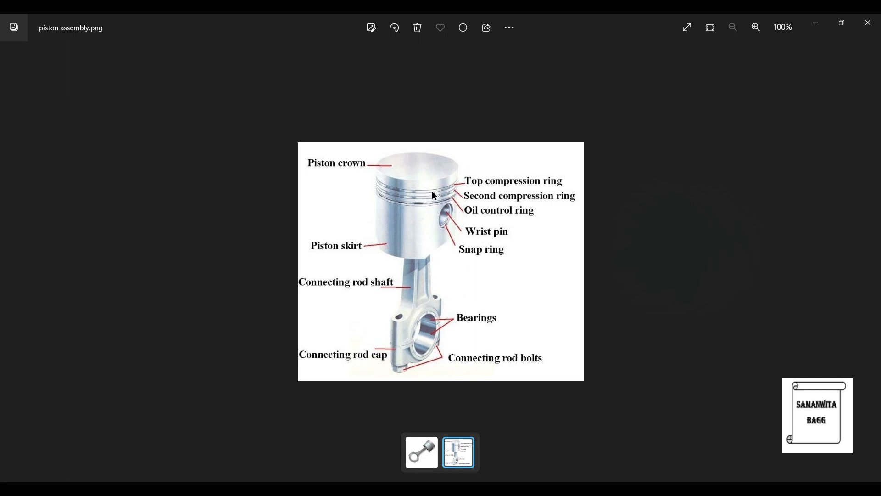
mouse_move(438, 201)
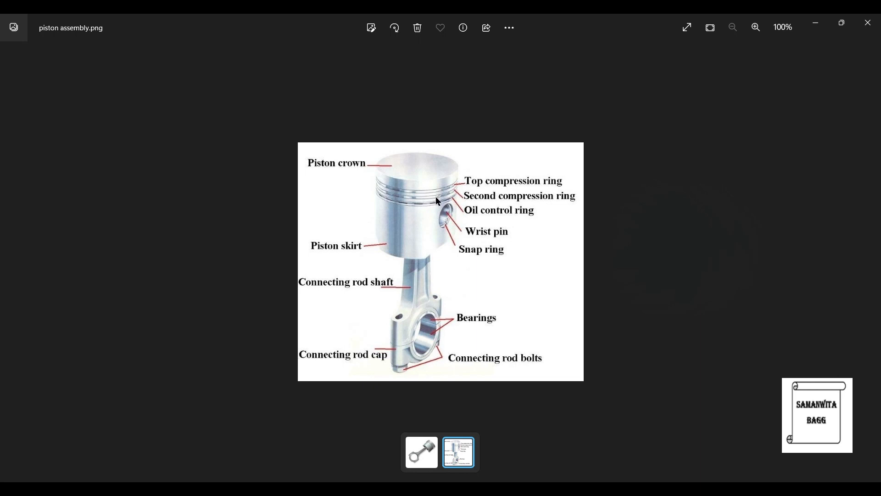
mouse_move(402, 216)
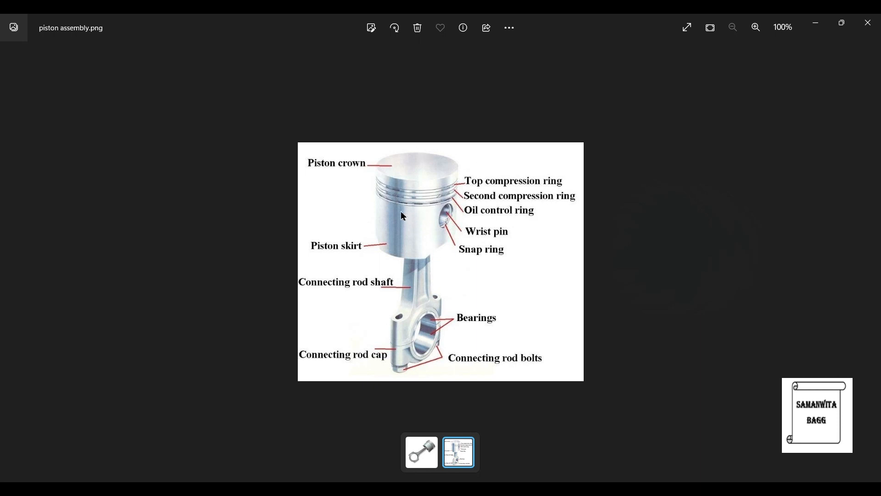
mouse_move(431, 131)
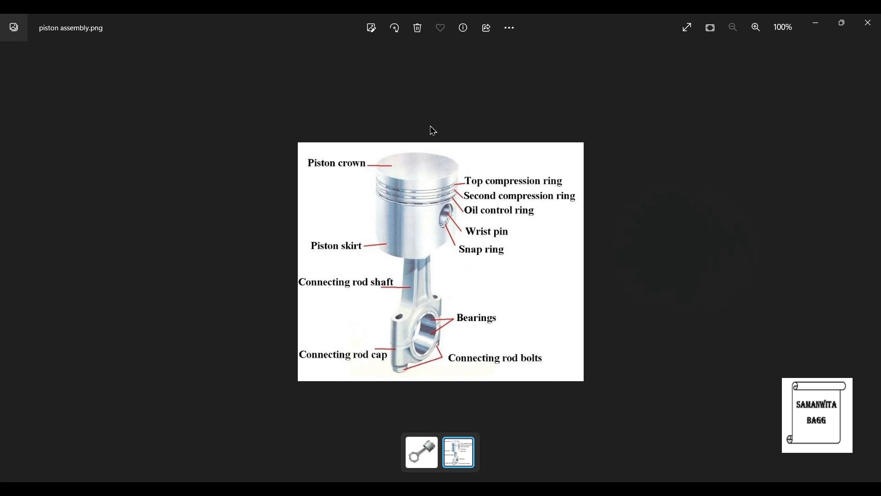
mouse_move(378, 235)
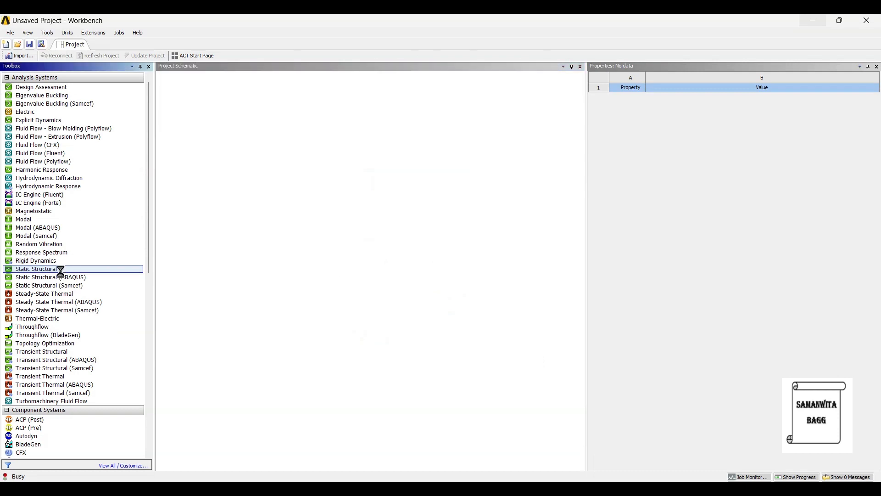
Step: Add a Static Structural system and open its Engineering Data
double_click(37, 268)
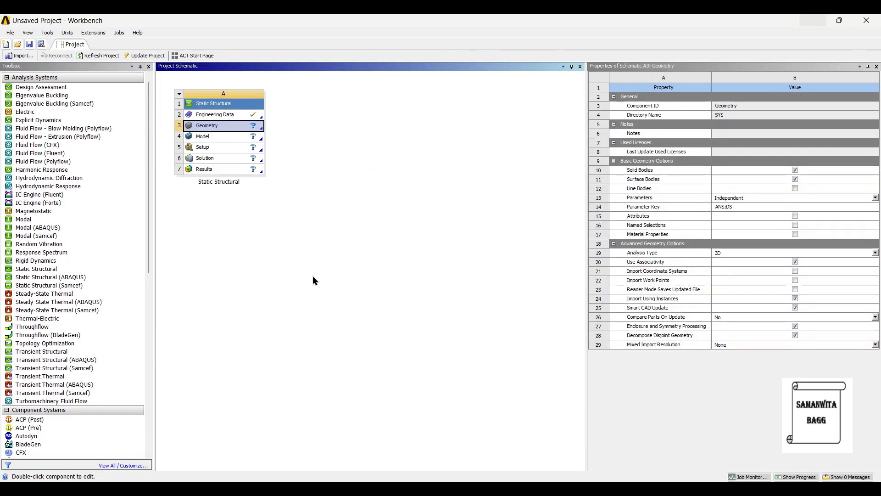
double_click(215, 114)
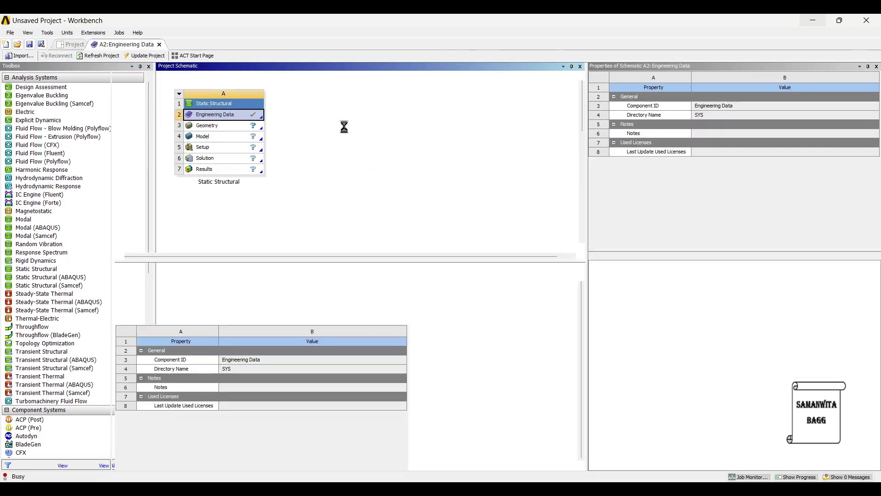
double_click(215, 114)
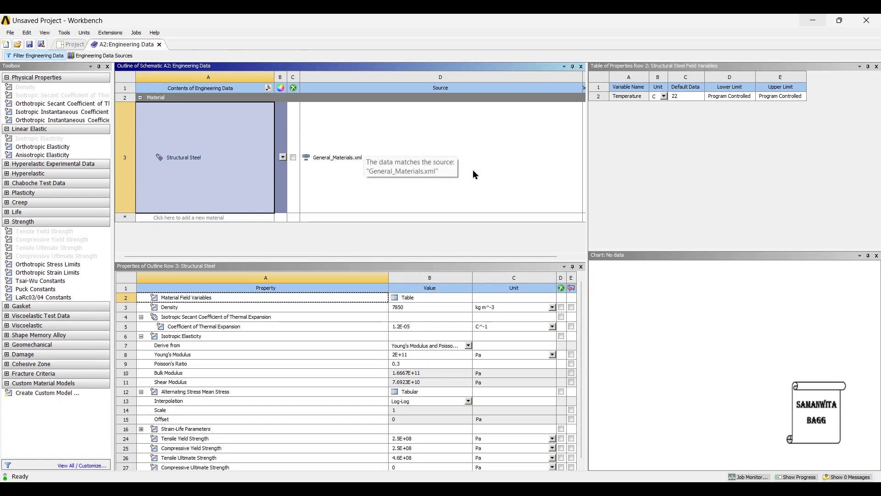
mouse_move(155, 77)
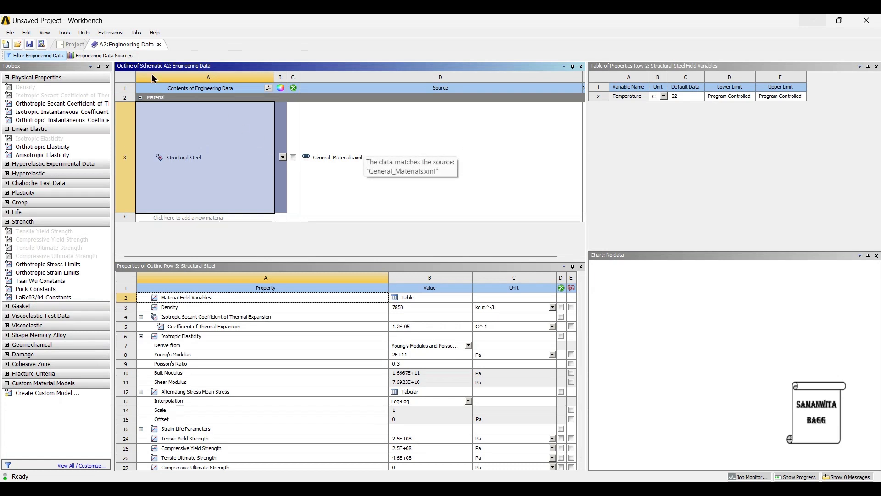
Step: Browse the General Materials library, then return to the project schematic
click(104, 55)
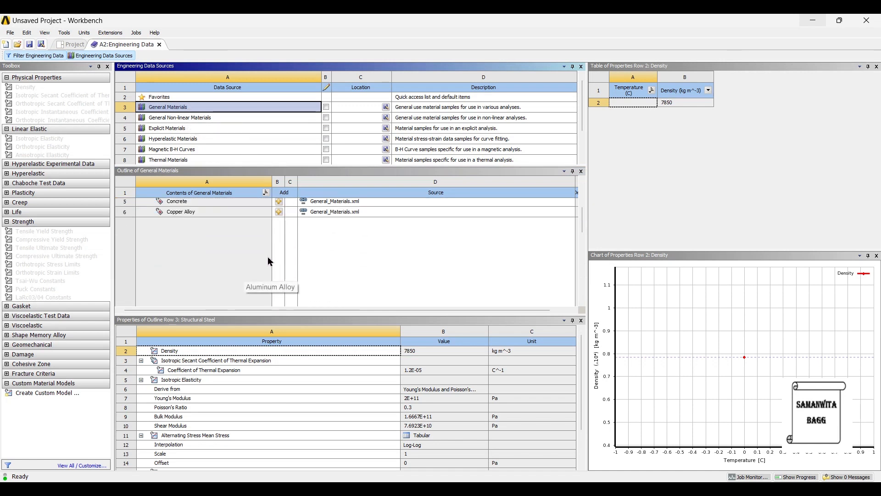
scroll(down, 3)
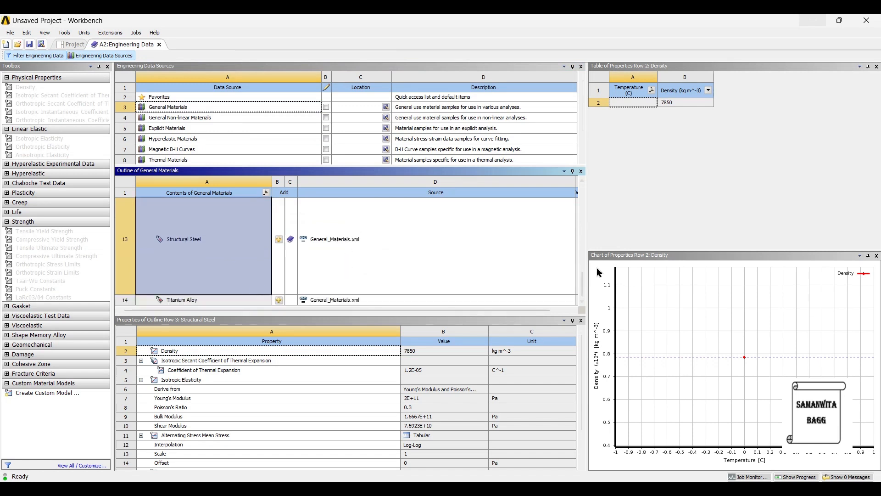
scroll(down, 3)
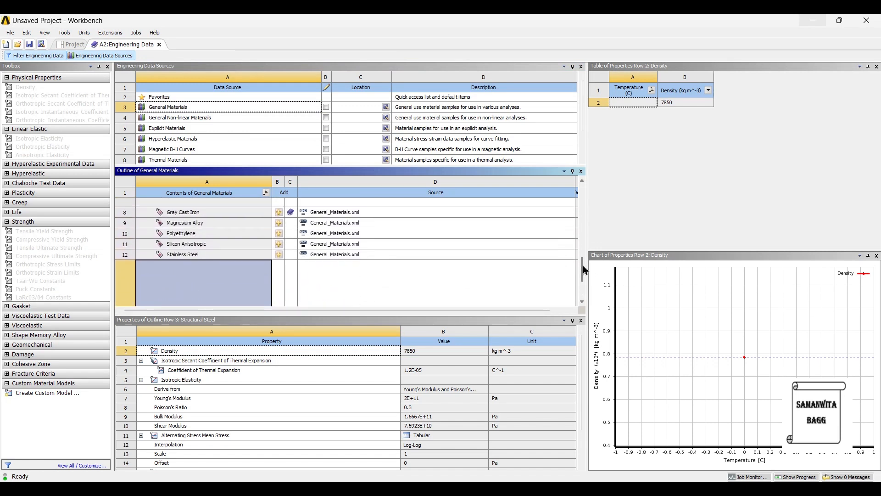
scroll(down, 3)
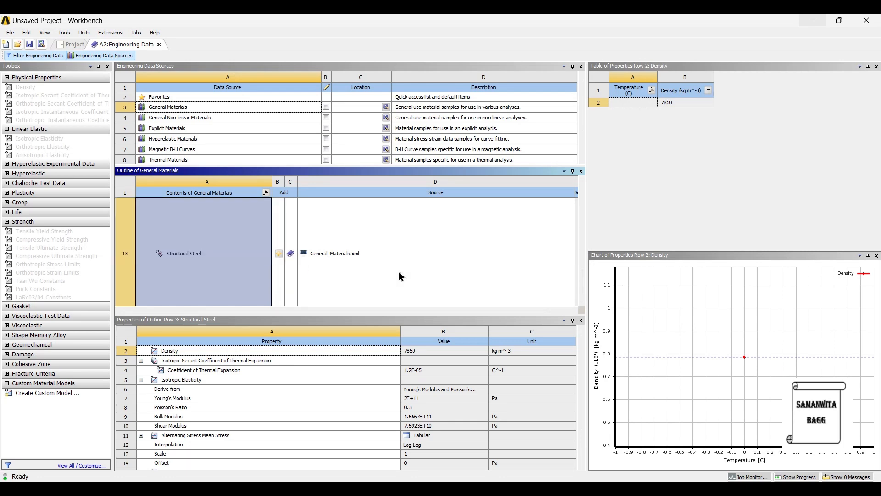
click(73, 44)
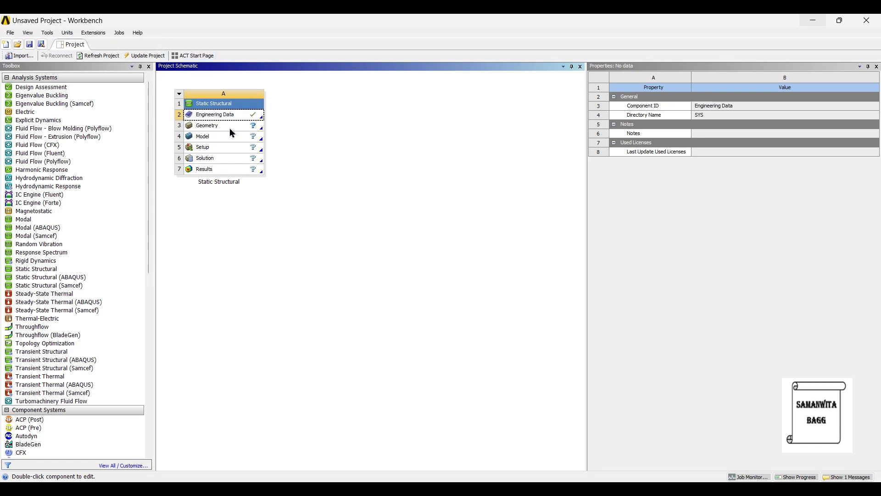
Step: Import Piston Ring.stp as the system's geometry and open the model in Mechanical
right_click(213, 125)
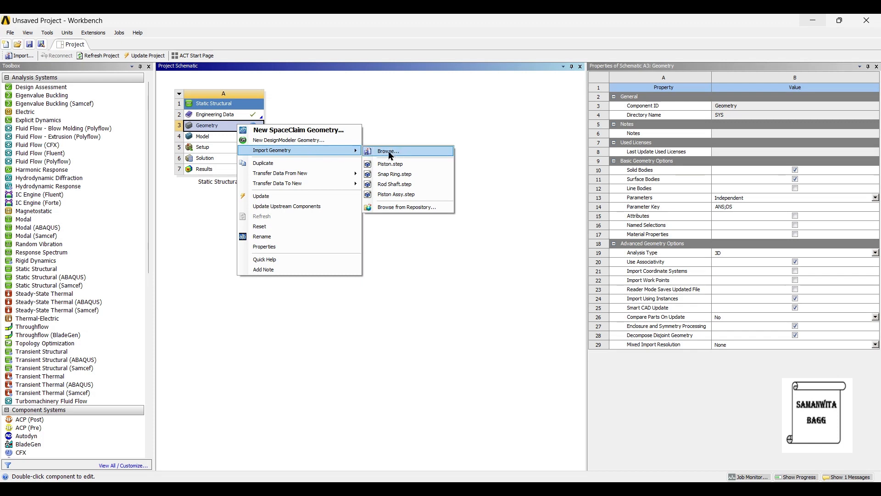
click(388, 150)
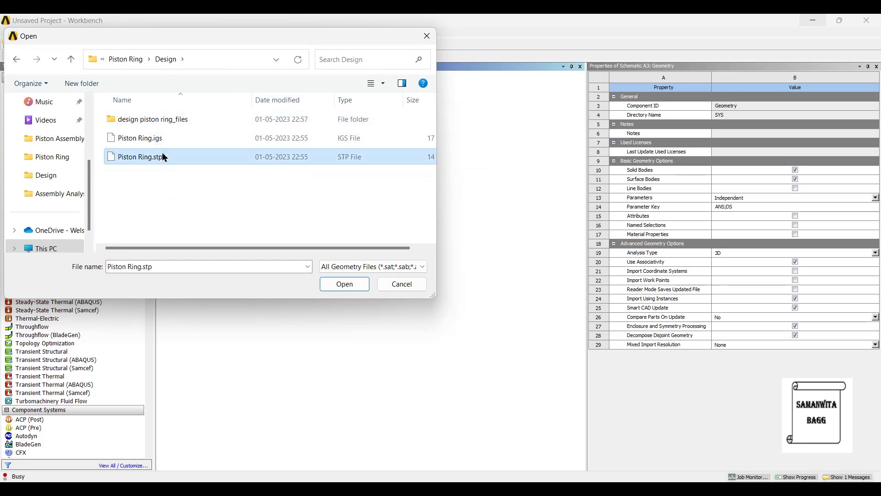
click(343, 283)
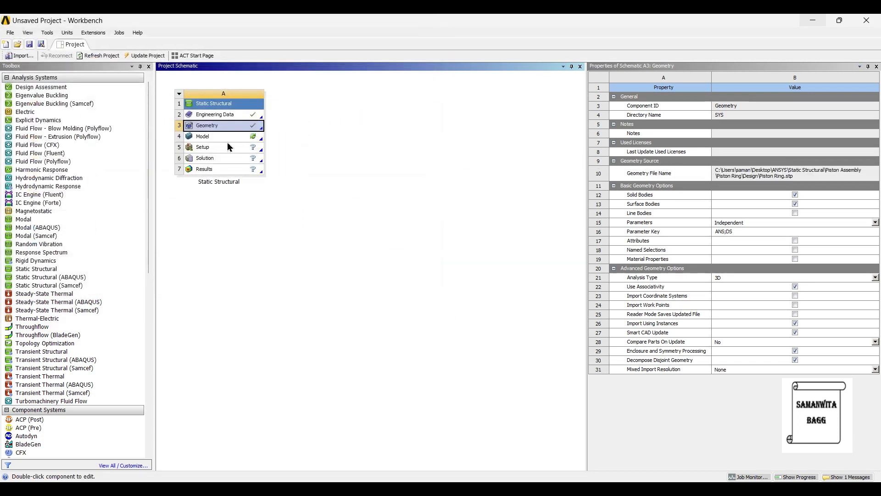
double_click(202, 136)
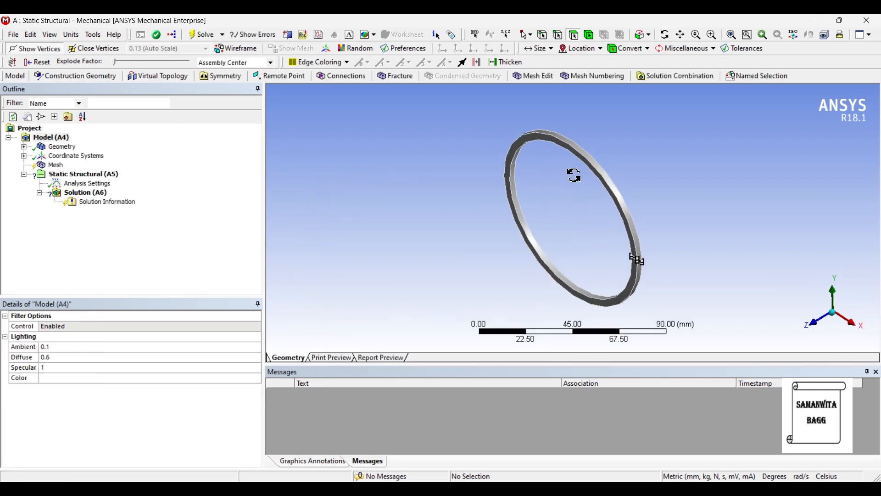
Step: Tilt the ring view and show the body's details, assigned Gray Cast Iron
drag(574, 175, 567, 265)
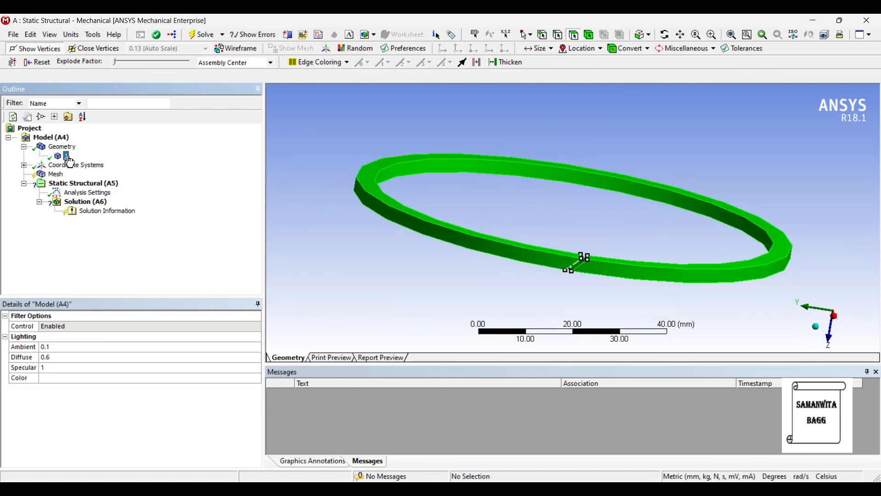
click(65, 155)
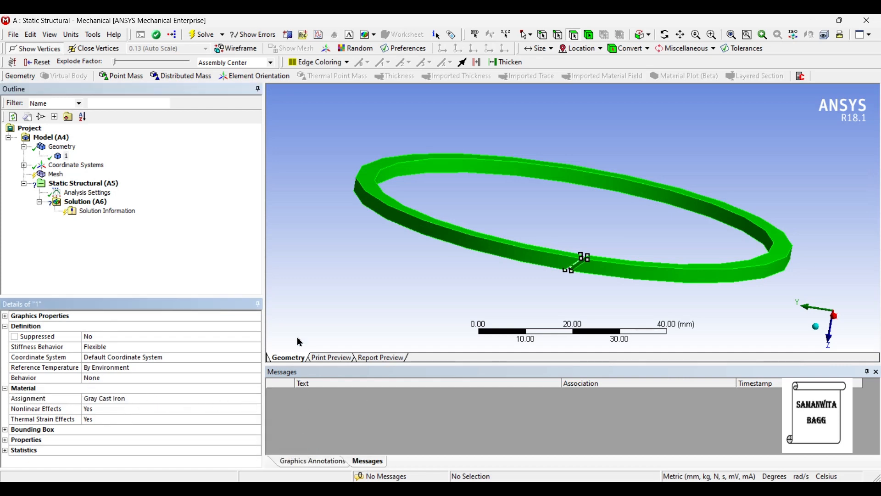
Step: Set the mesh Sizing Relevance Center to Fine and generate the ring mesh
click(55, 173)
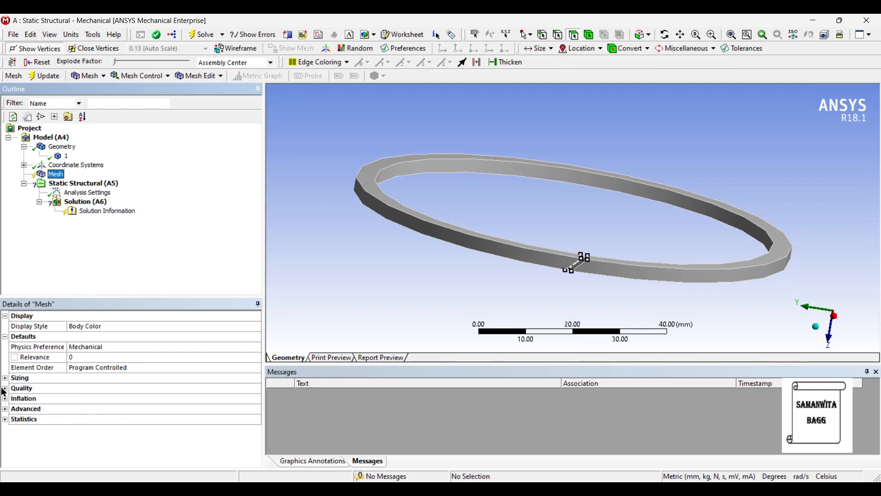
click(5, 378)
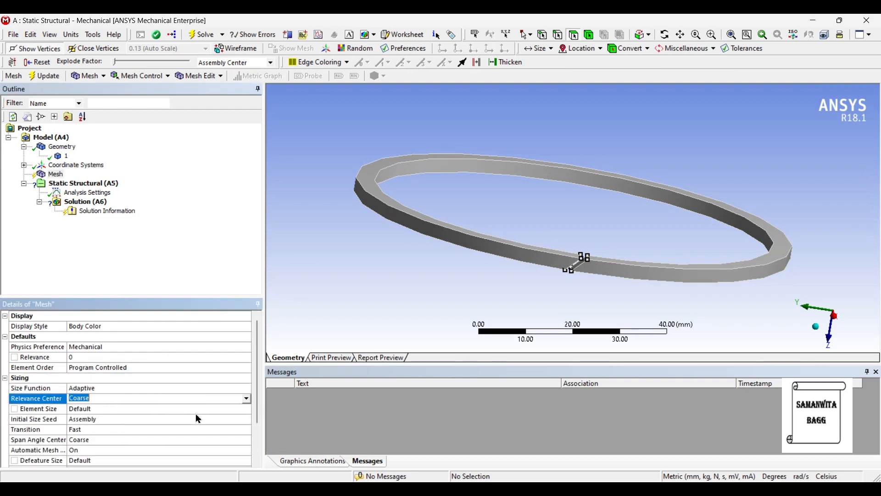
click(246, 398)
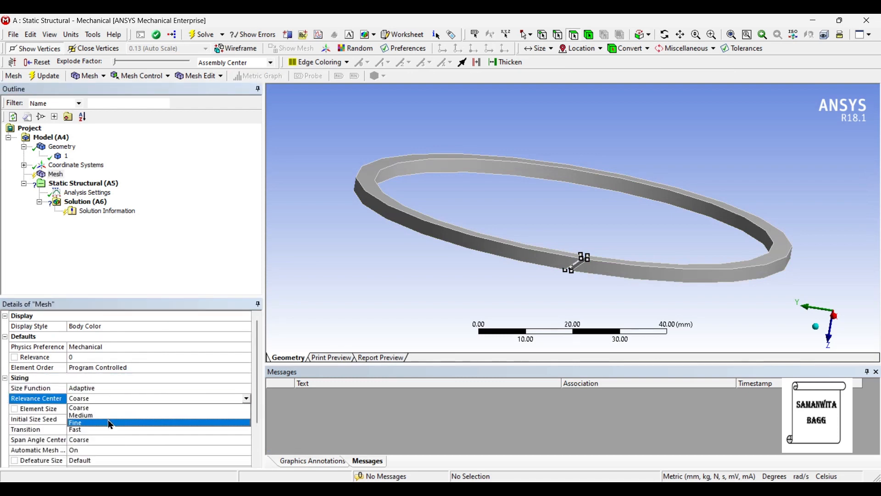
click(75, 423)
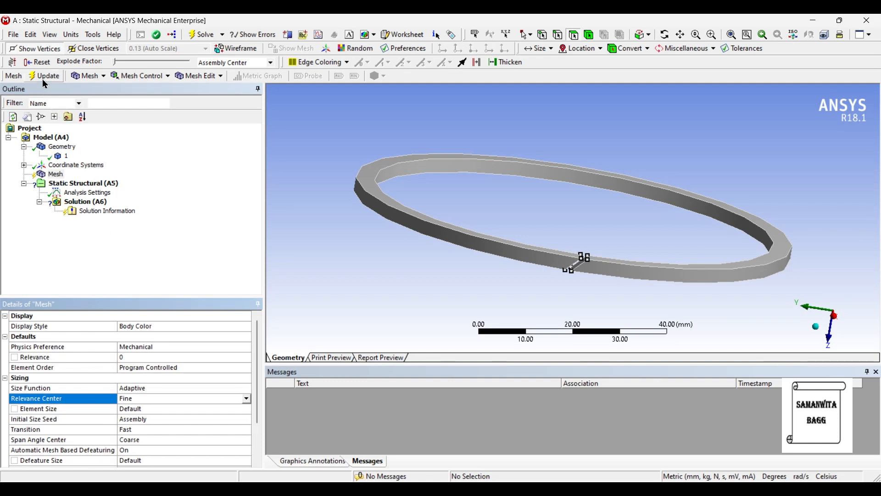
click(47, 75)
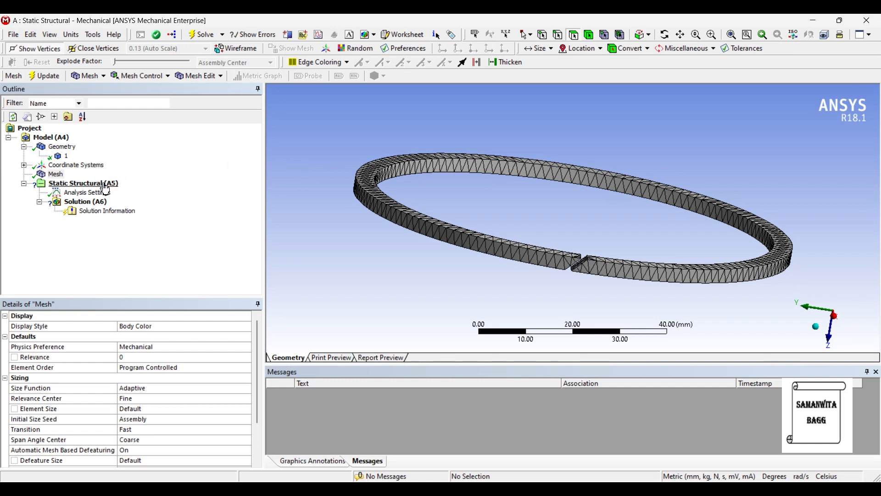
Step: Insert a Pressure load of 120 MPa on the ring's cylindrical face
click(83, 183)
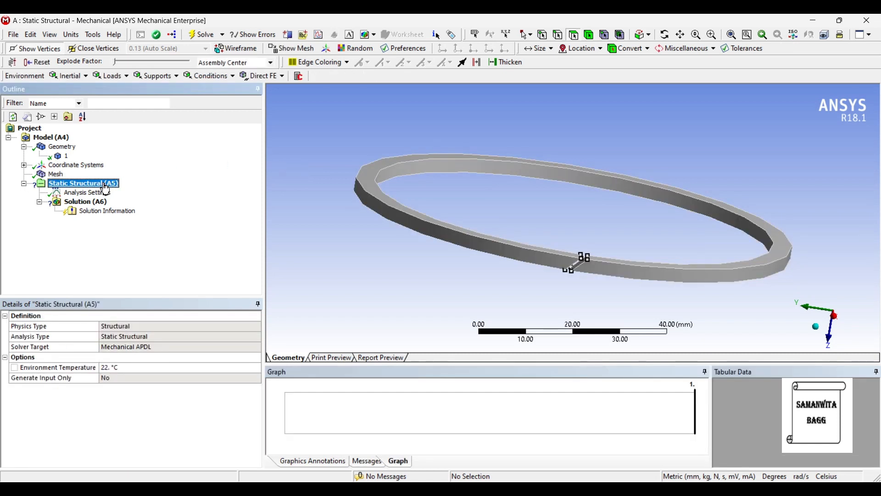
right_click(83, 183)
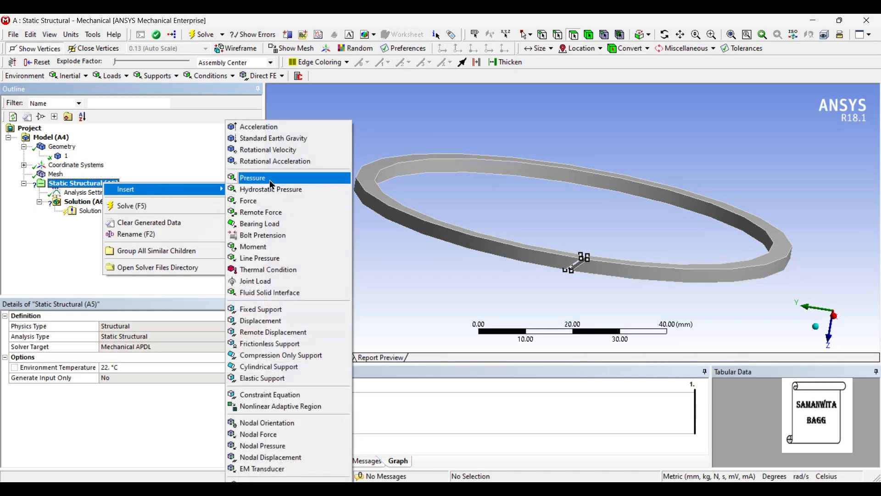
click(253, 178)
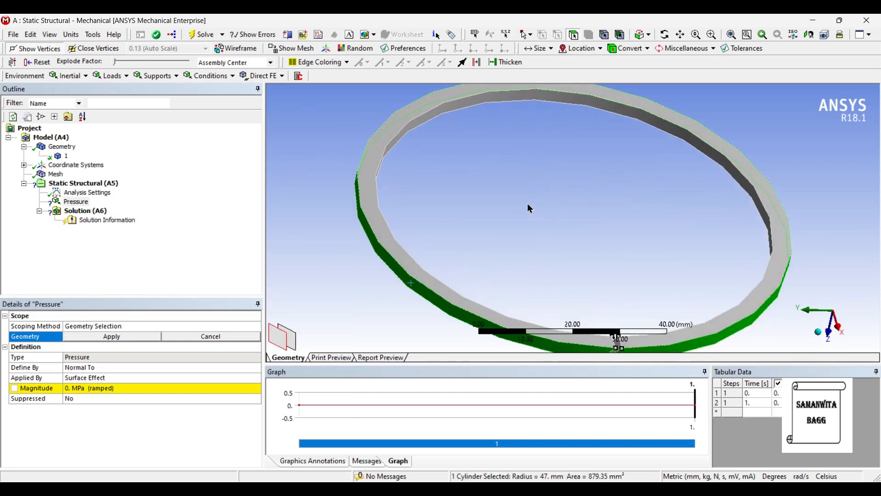
click(110, 336)
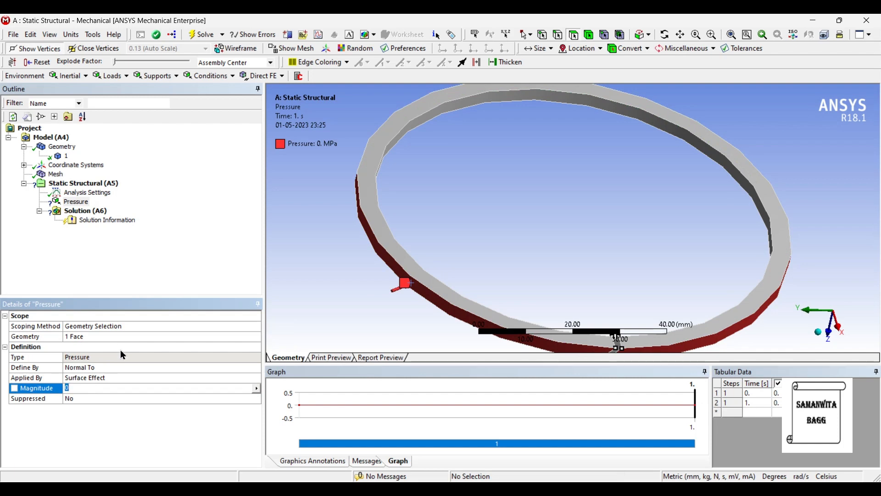
text(1)
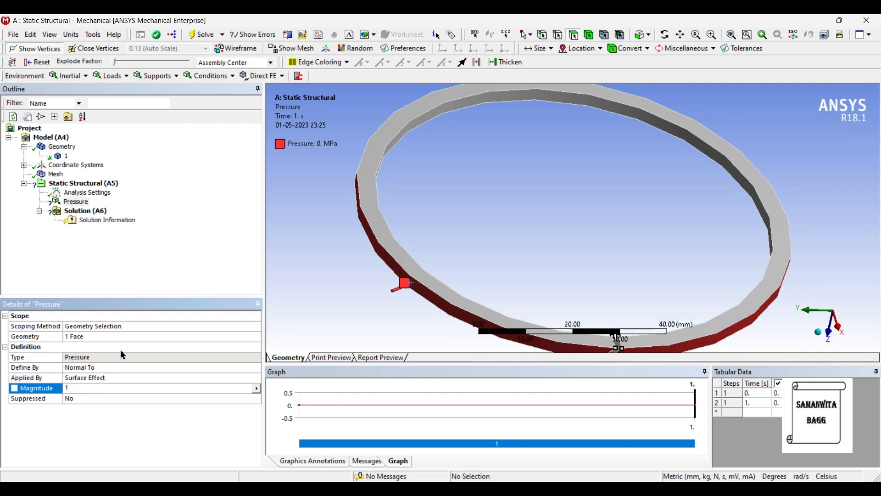
text(120. MPa  (ramped)
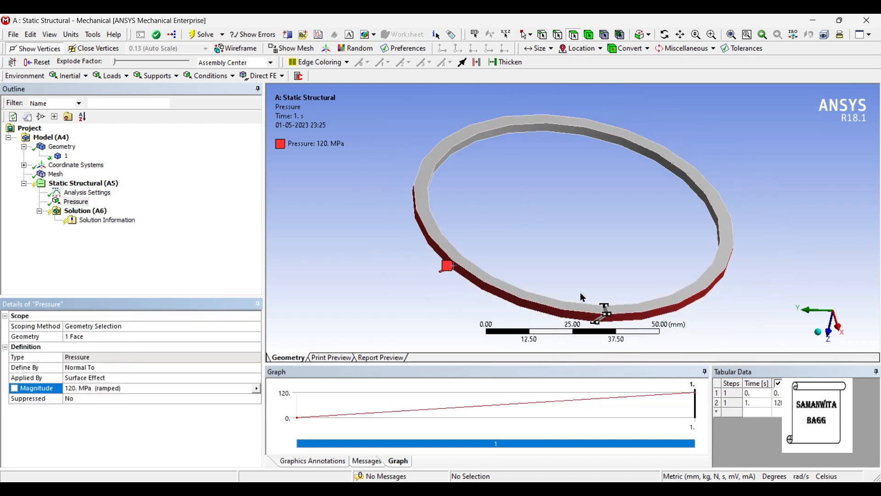
drag(582, 297, 513, 214)
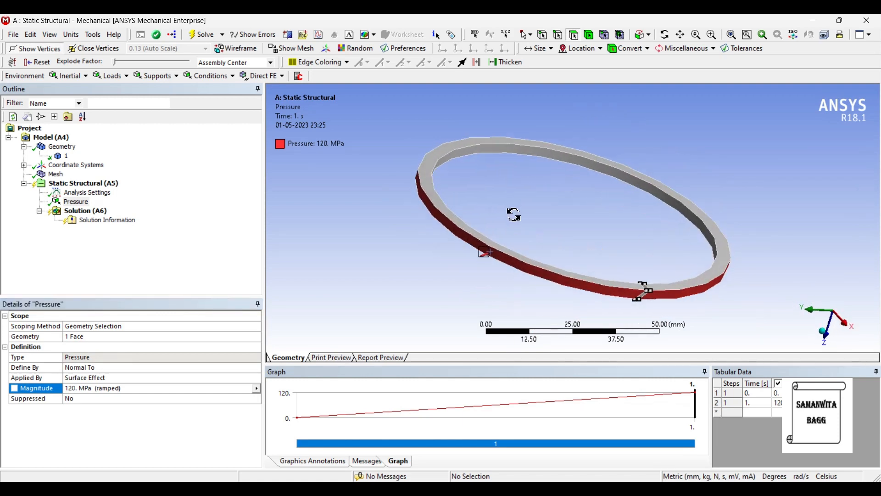
Step: Add Fixed Support and Fixed Support 2 on two flat ring faces
click(444, 200)
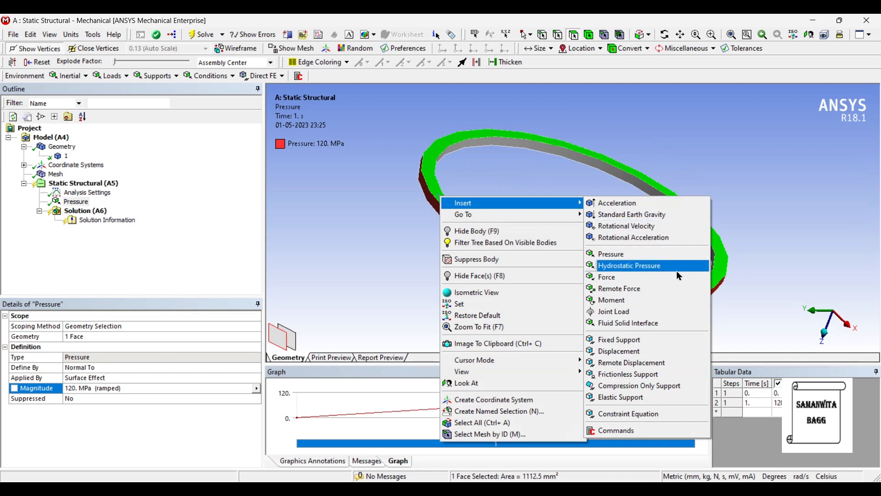
click(619, 338)
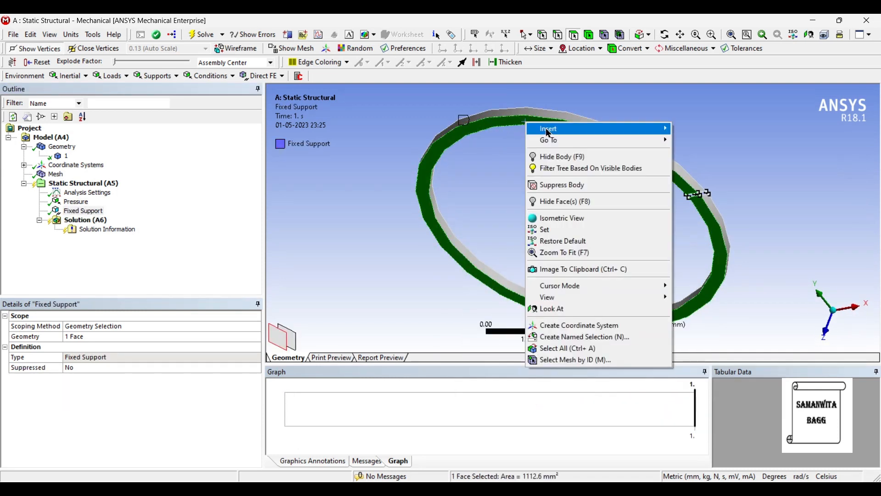
mouse_move(548, 128)
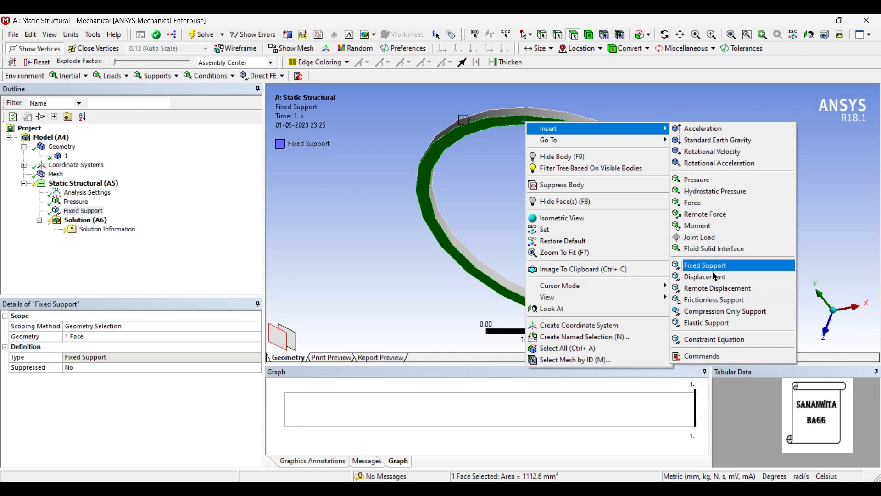
click(705, 264)
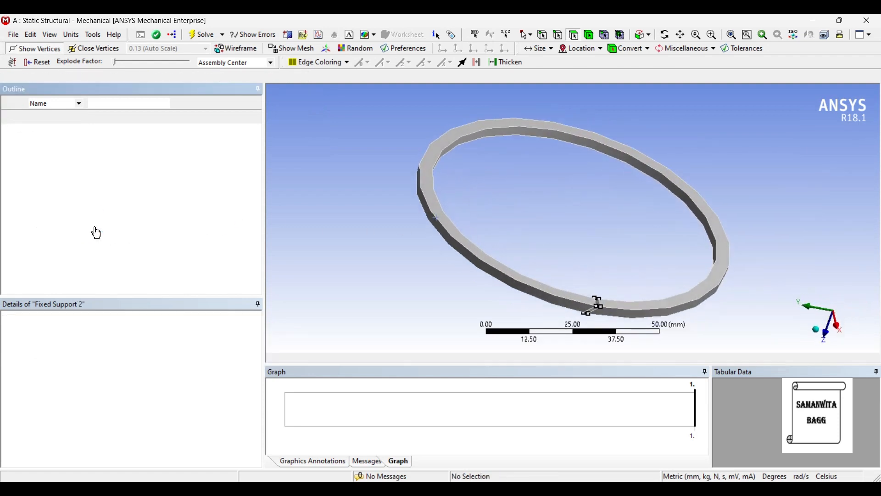
Step: Add Total Deformation and a Directional Deformation result oriented to the Y axis
right_click(78, 229)
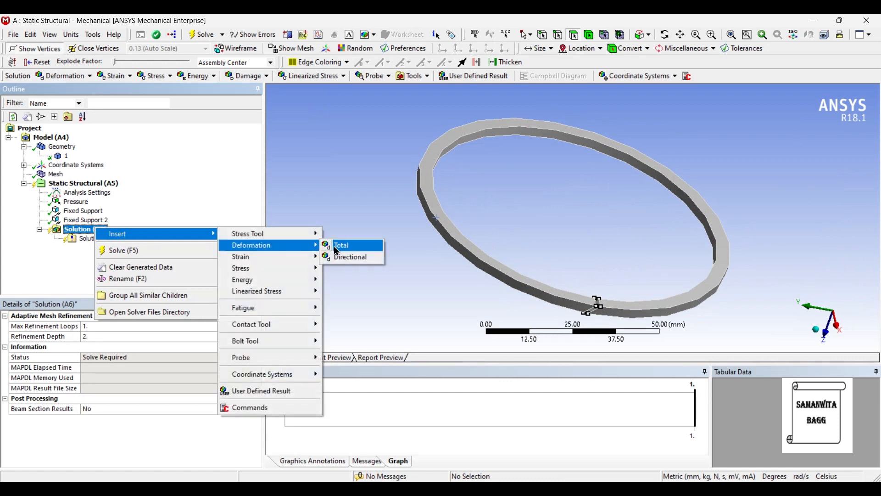
click(341, 245)
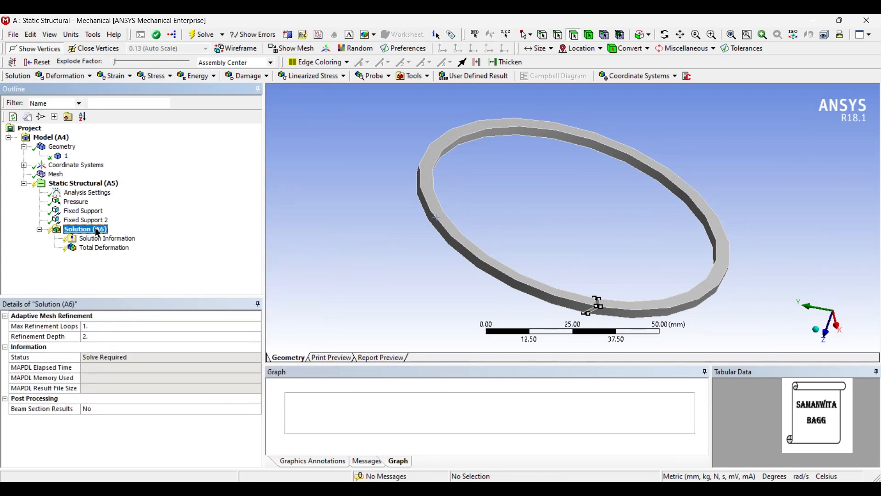
right_click(85, 229)
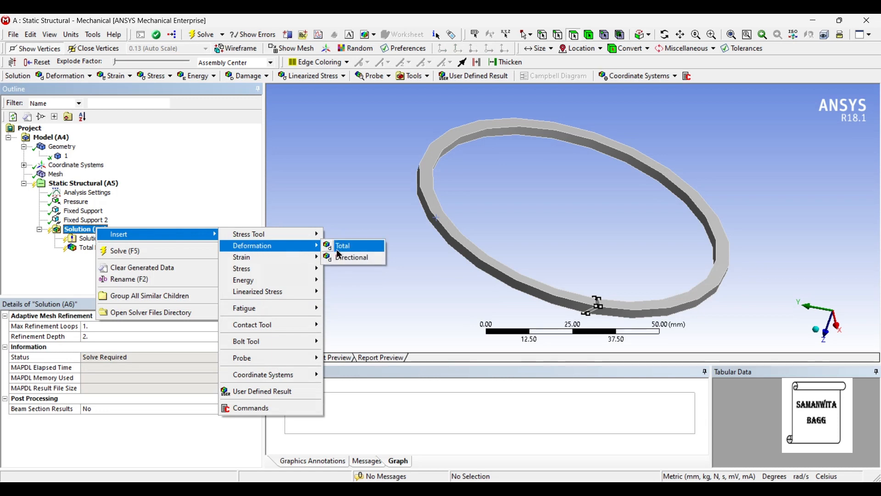
click(351, 257)
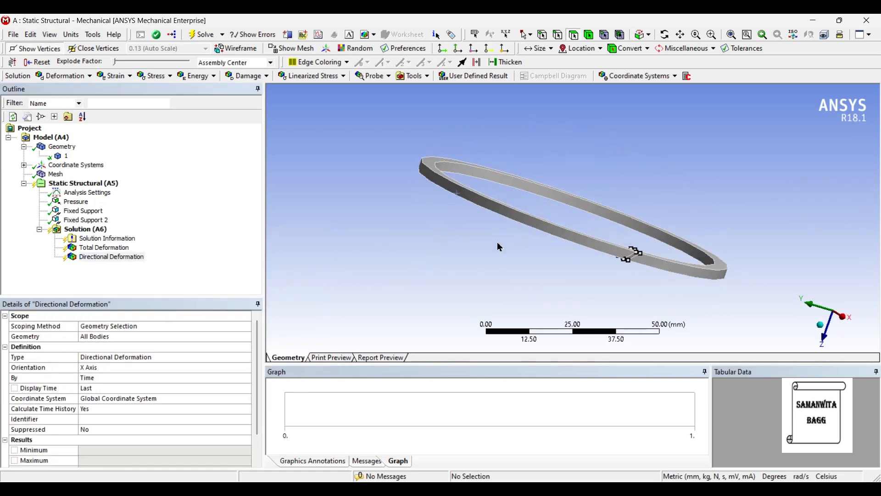
click(141, 367)
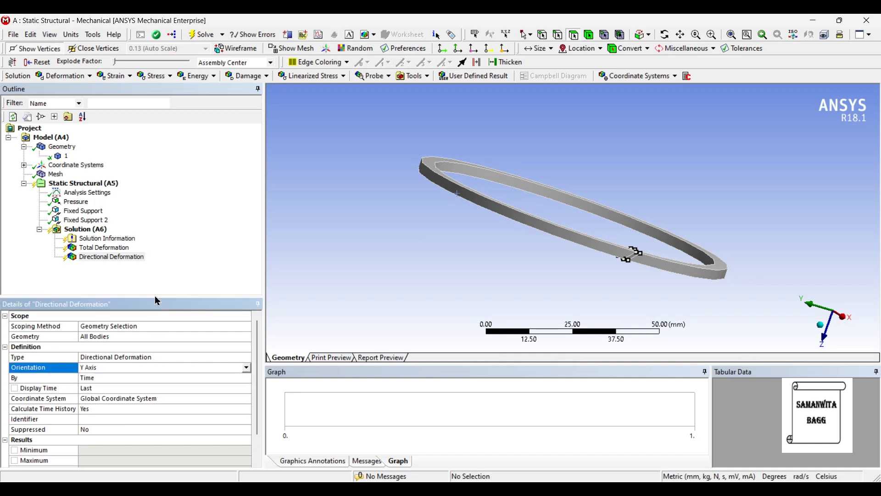
Step: Add equivalent elastic strain, equivalent stress and a Stress Tool Safety Factor, then solve
right_click(85, 228)
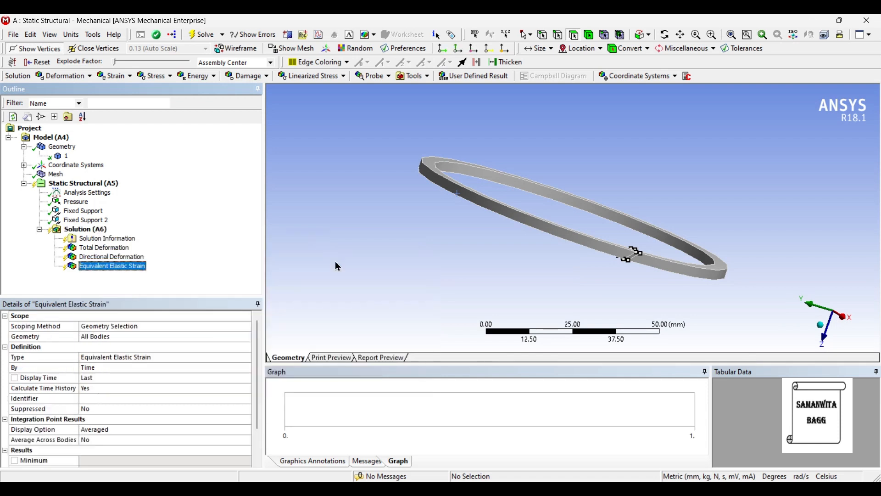
right_click(85, 229)
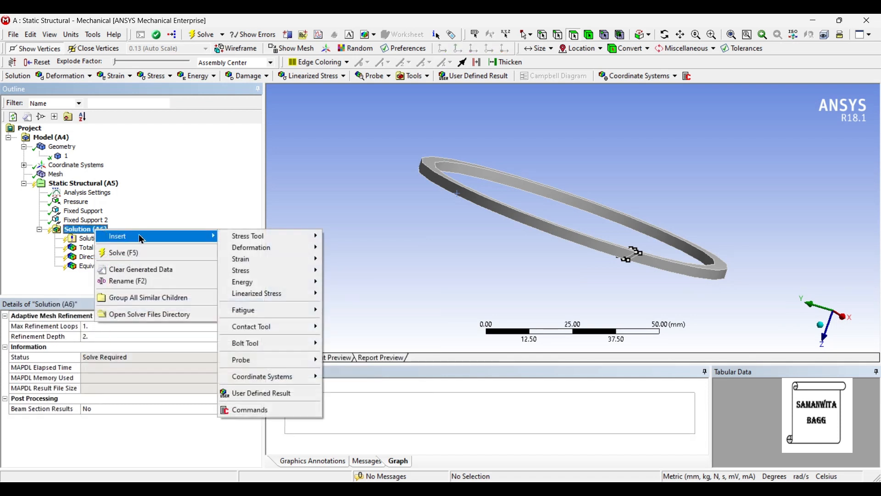
click(241, 270)
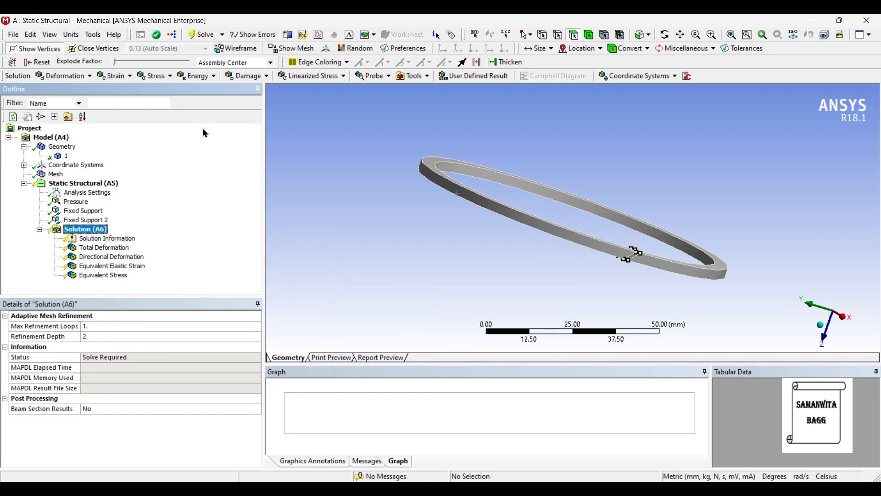
mouse_move(270, 81)
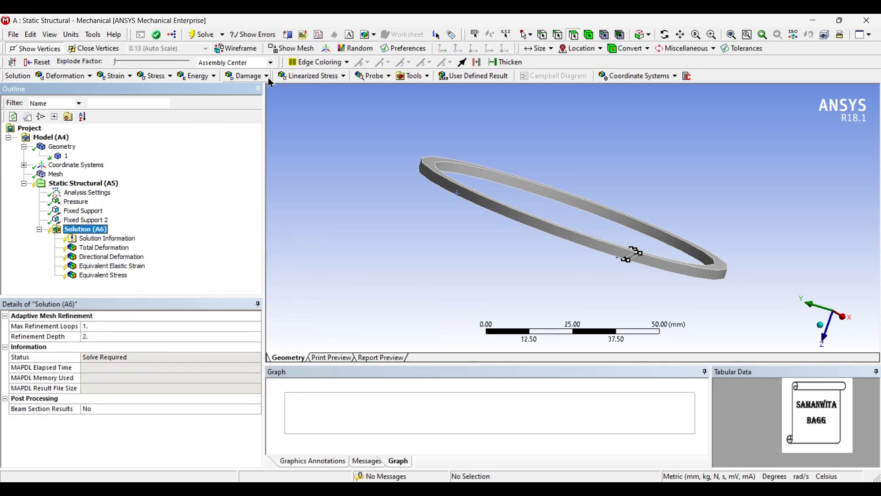
click(413, 75)
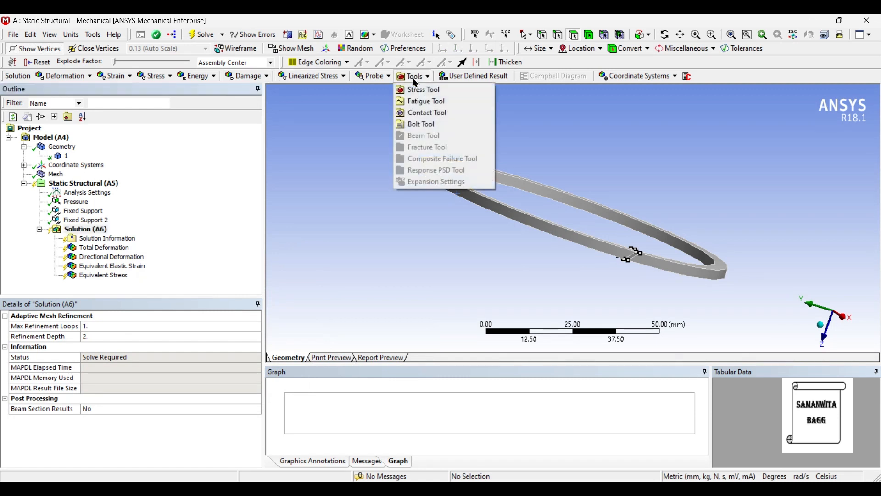
click(423, 89)
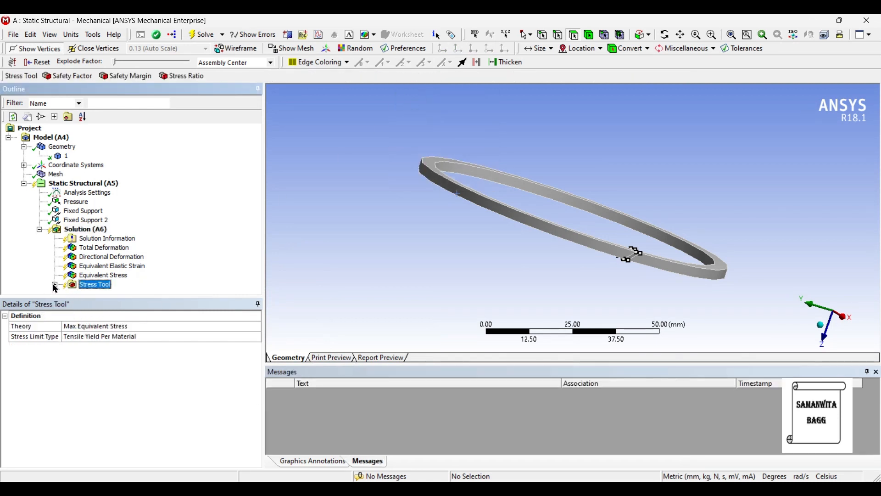
click(85, 220)
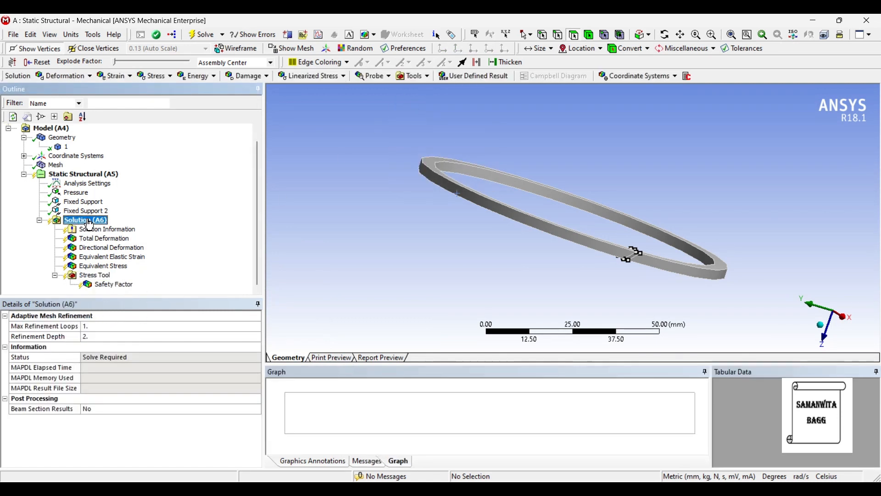
click(203, 34)
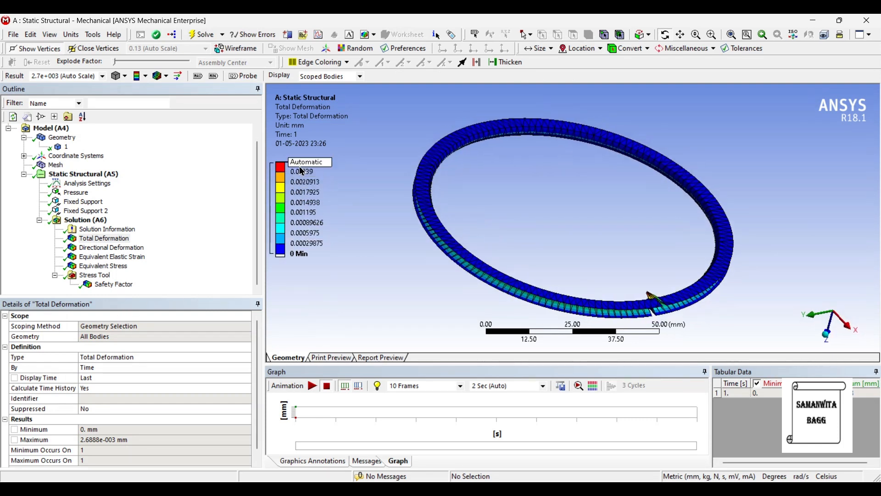
Step: Animate the total deformation (max 0.0026888 mm) while orbiting the ring, then stop
click(313, 385)
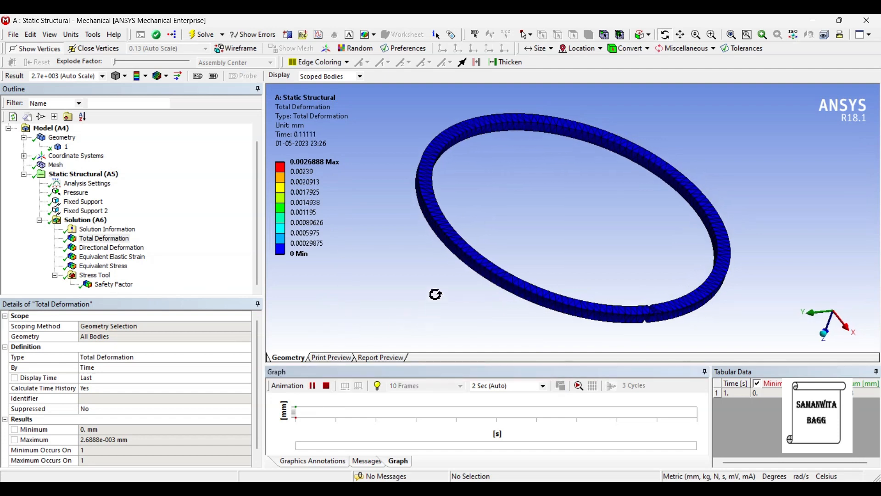
drag(436, 294, 479, 263)
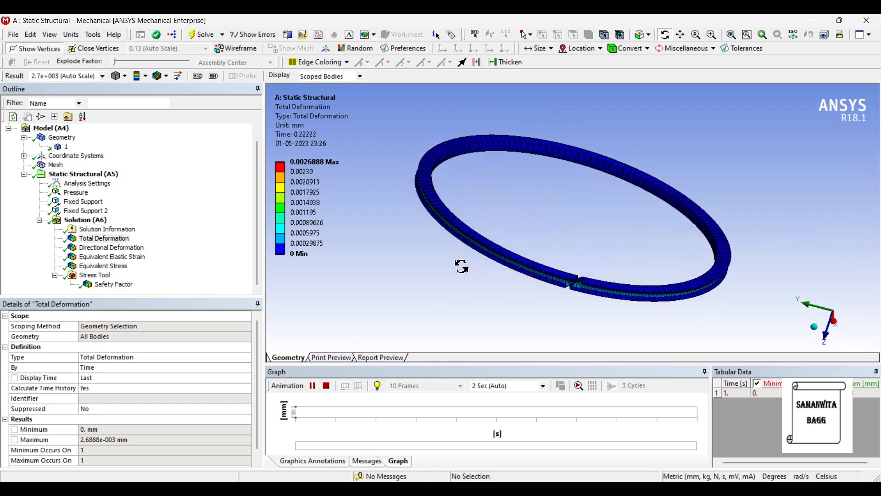
drag(461, 267, 478, 182)
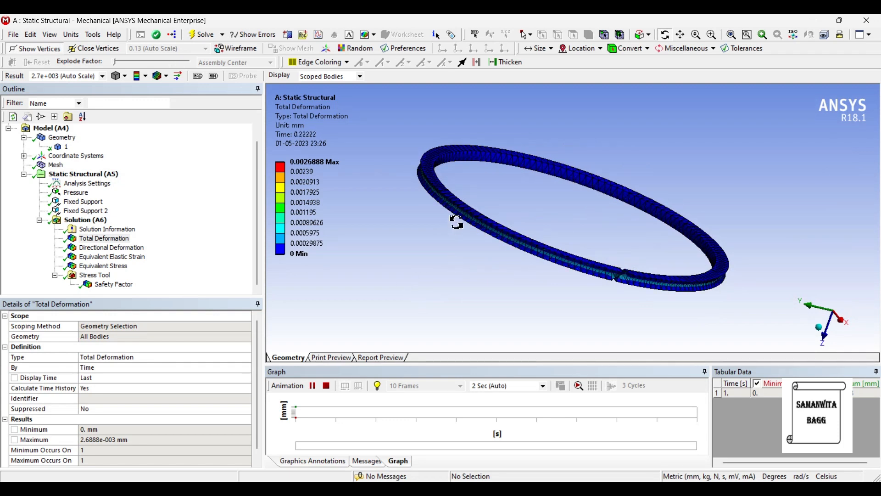
mouse_move(598, 274)
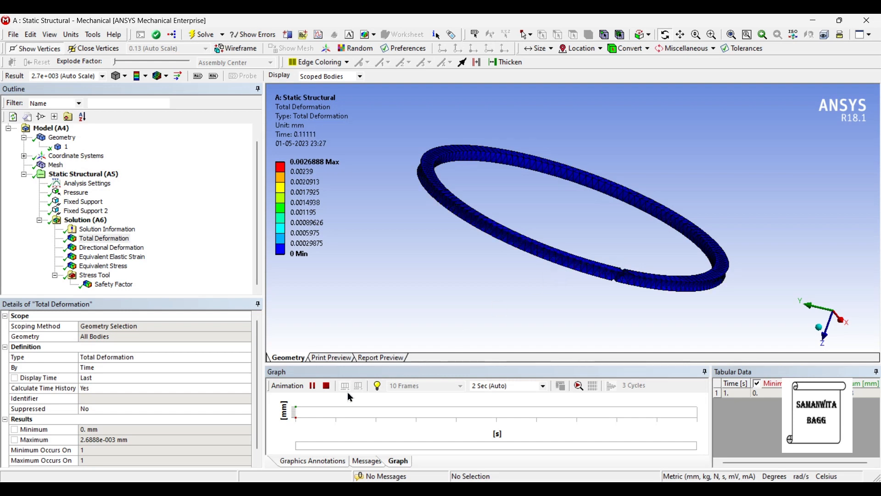
click(313, 386)
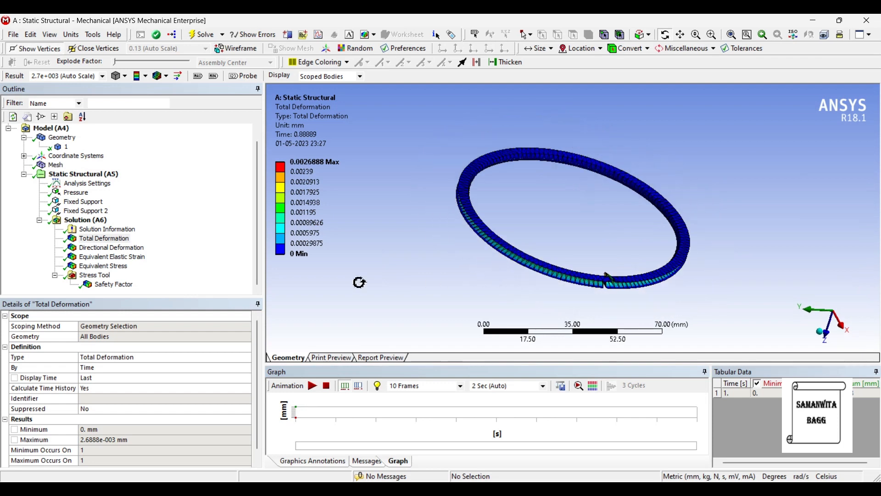
click(111, 247)
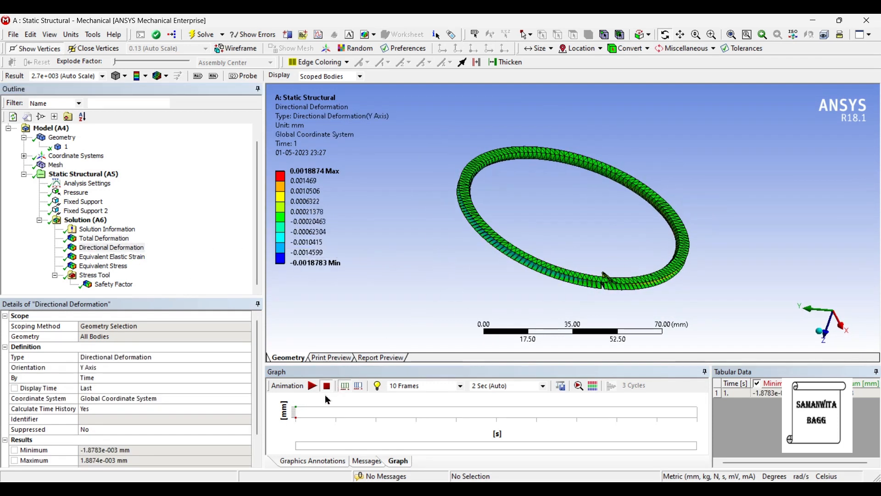
Step: Play and stop the Y-axis directional deformation animation, ranging -0.0018783 to 0.0018874 mm
click(312, 385)
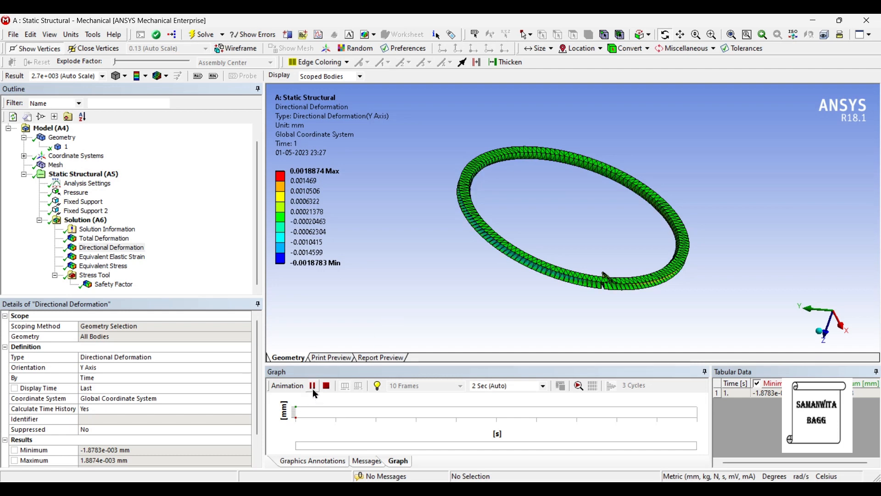
click(313, 385)
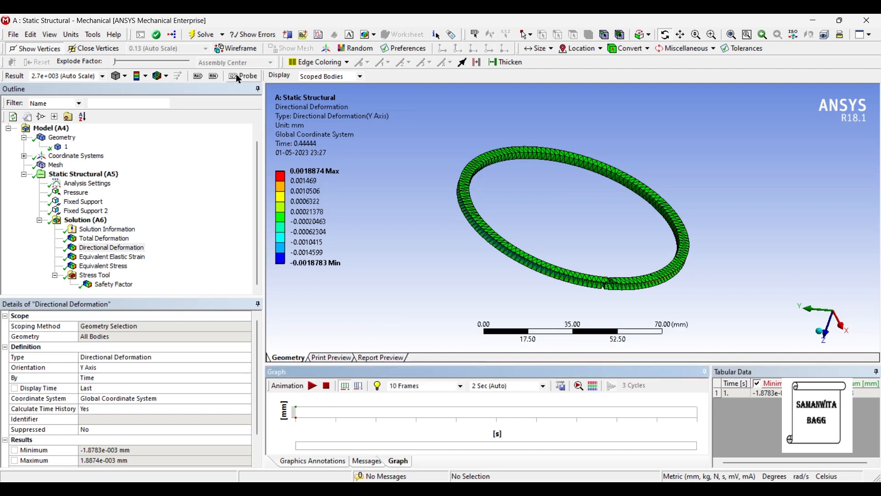
click(213, 76)
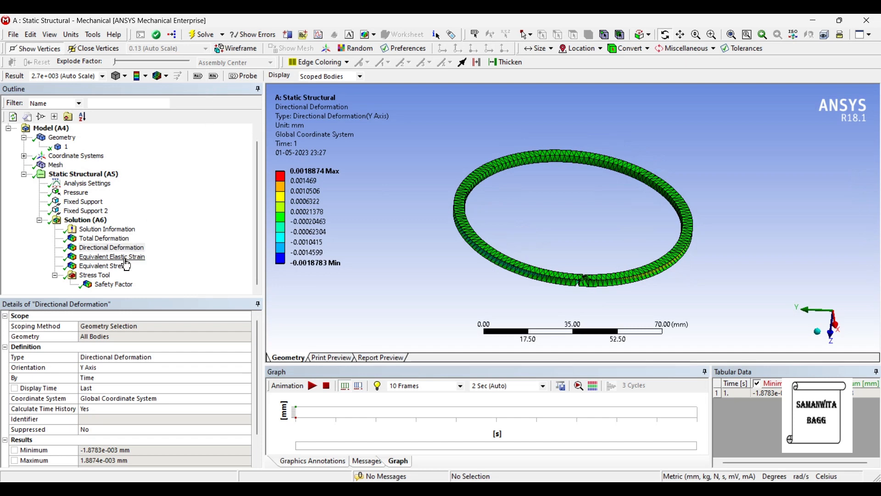
Step: Animate equivalent elastic strain (~0.0019 mm/mm), then show equivalent stress peaking at 194.92 MPa
click(112, 256)
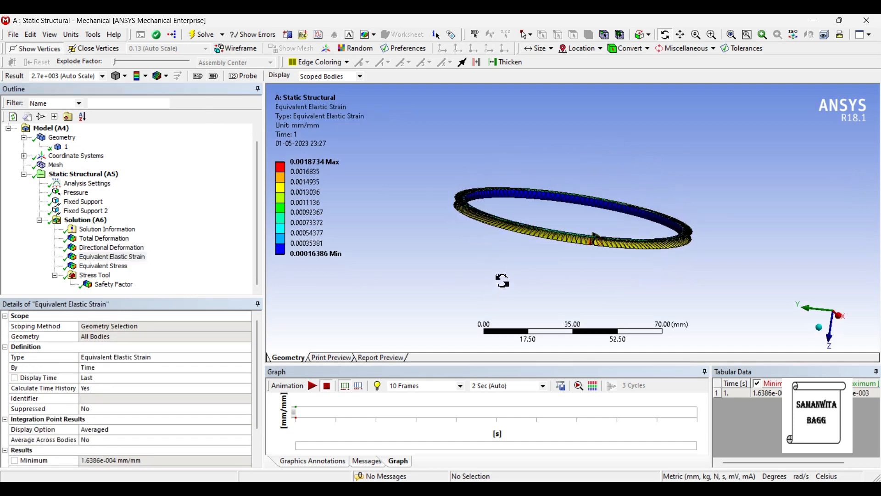
click(312, 385)
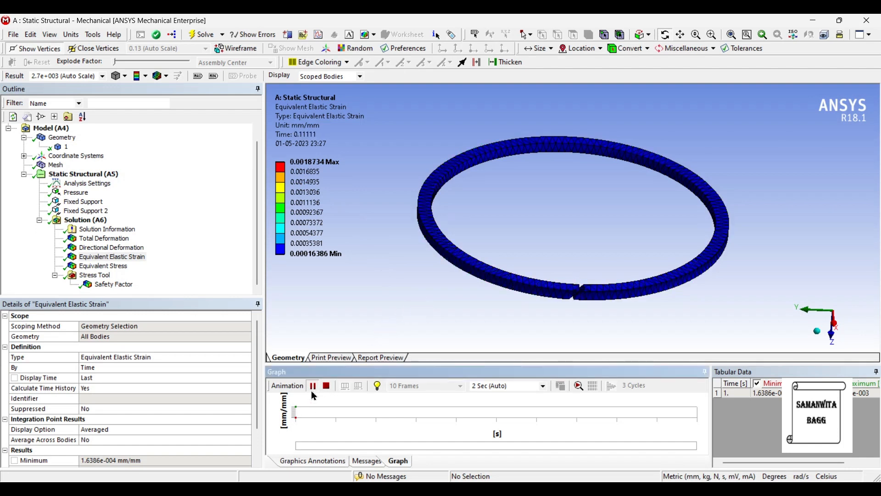
click(103, 265)
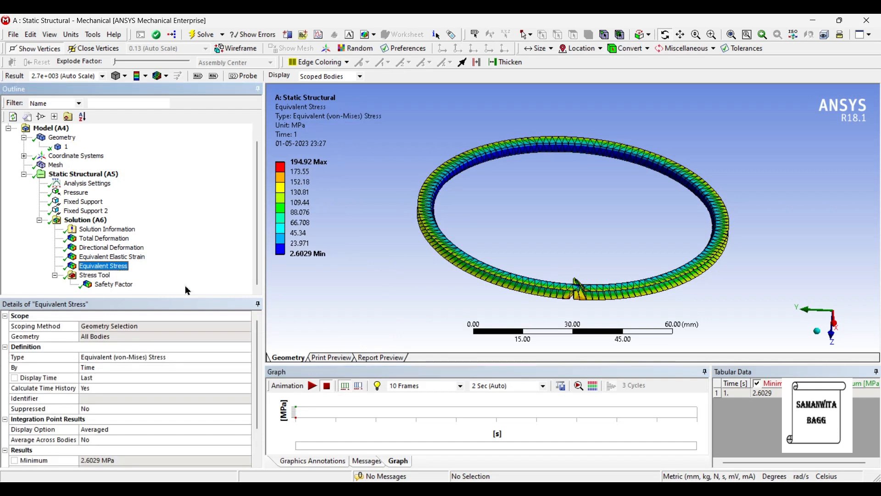
mouse_move(304, 168)
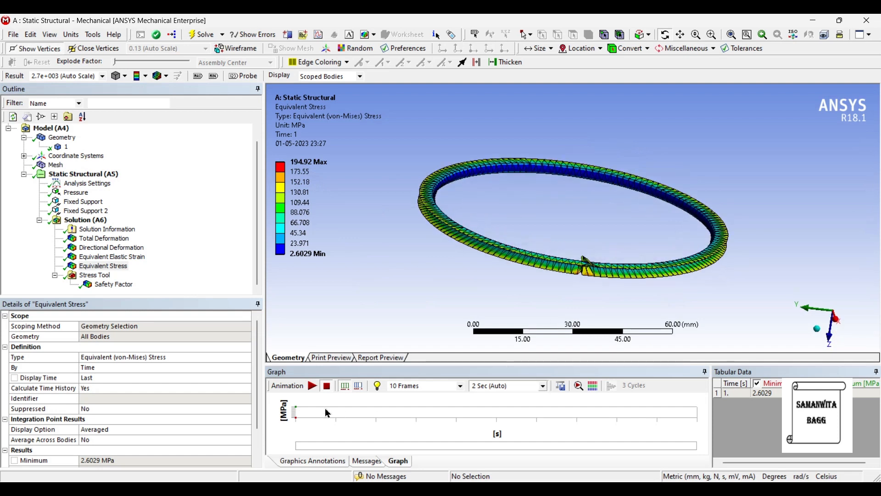
Step: Play and stop the von Mises stress animation, then show Safety Factor reading 0
click(312, 385)
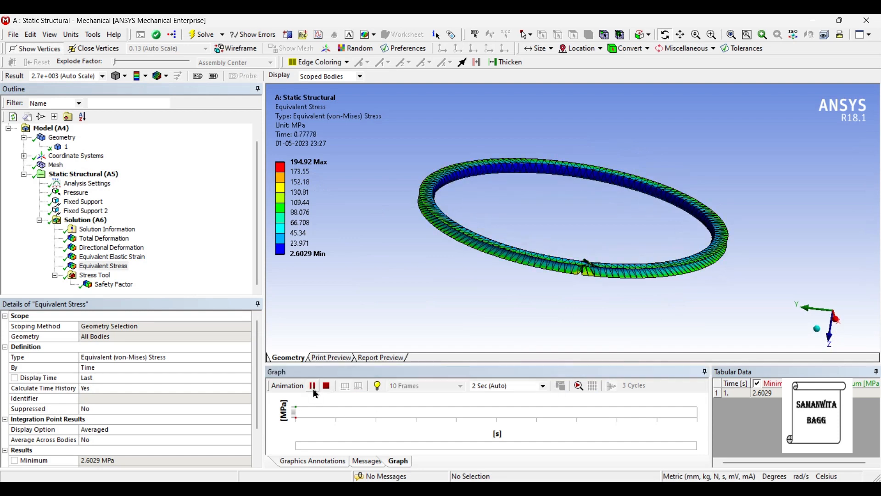
click(312, 385)
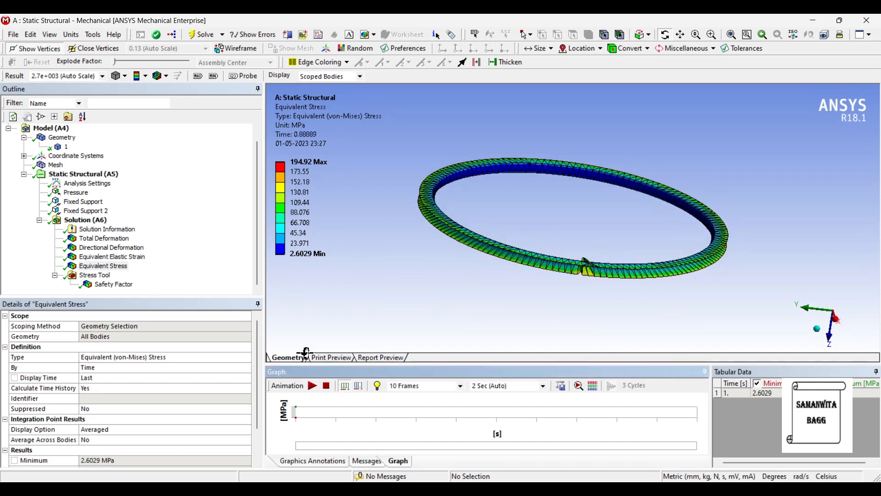
click(113, 283)
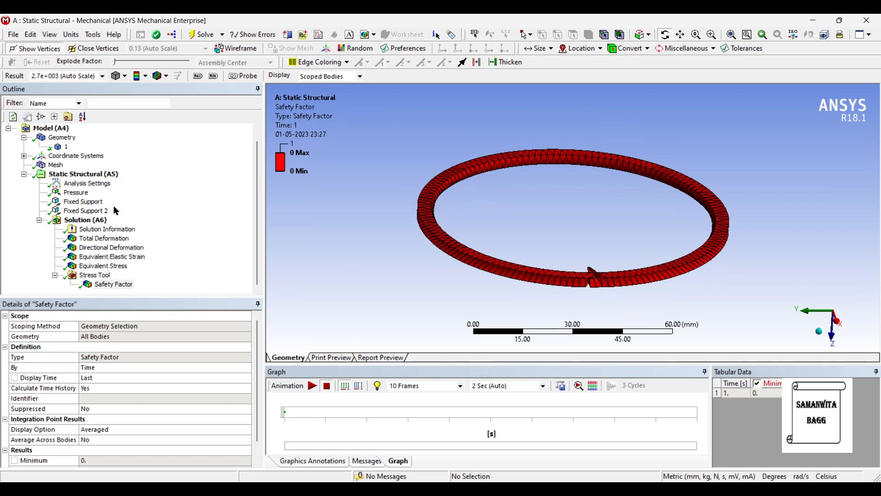
Step: Check the pressure and fixed support, re-solve, and show equivalent stress peaking at 129.95 MPa
click(76, 192)
text(8)
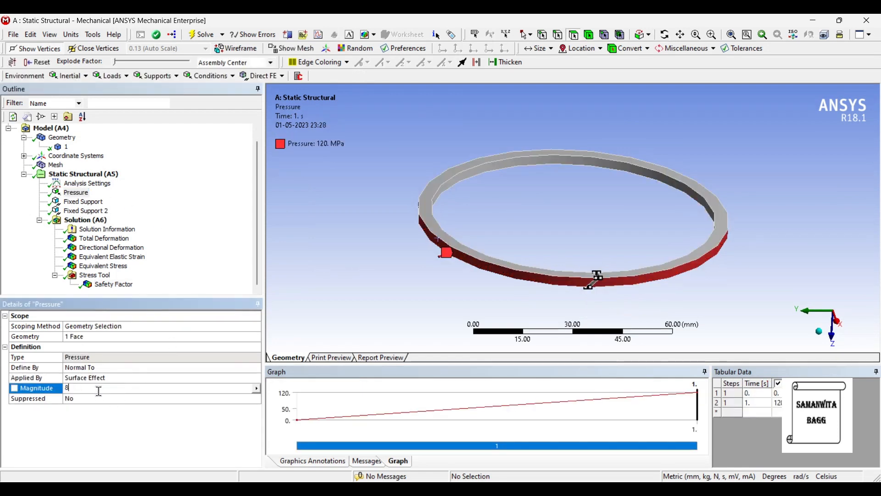
click(85, 210)
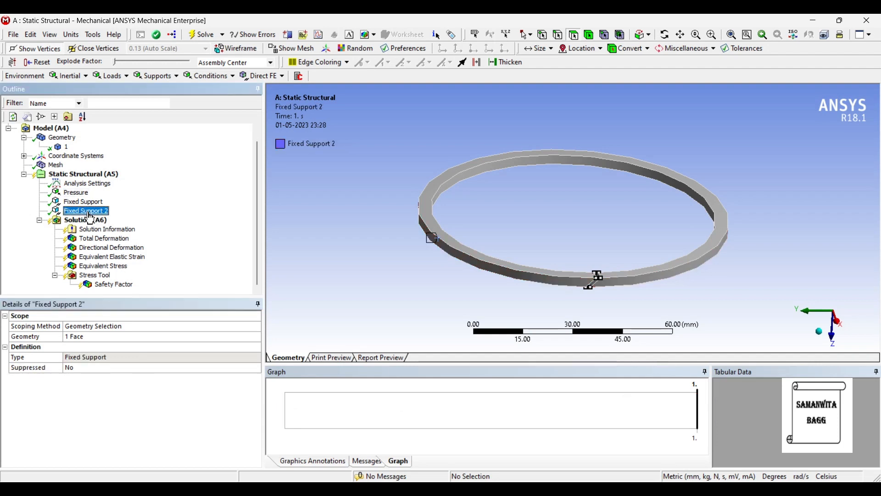
click(204, 34)
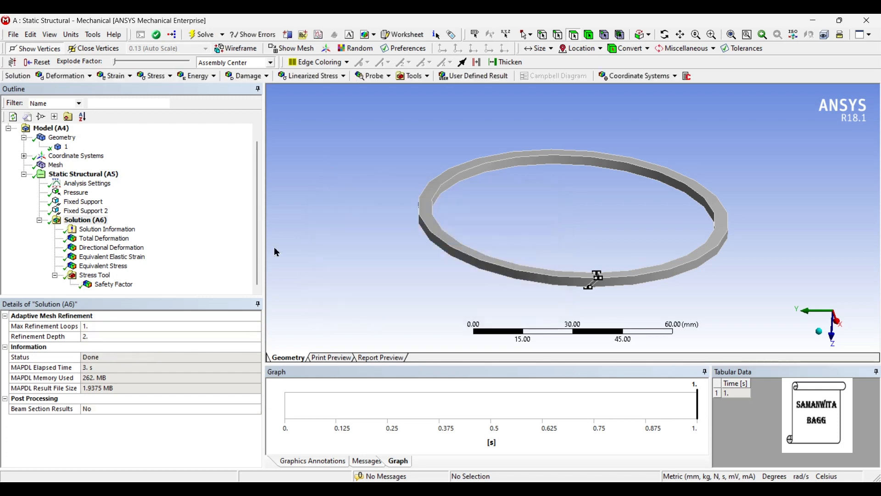
click(103, 265)
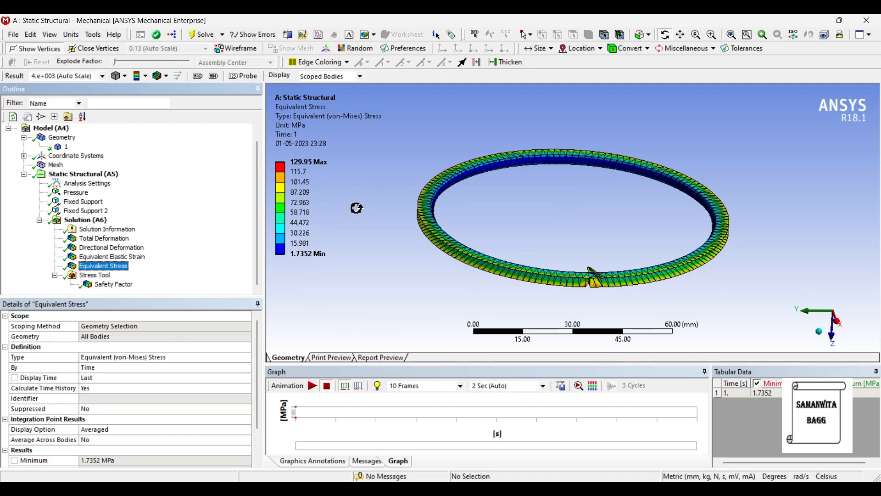
mouse_move(319, 334)
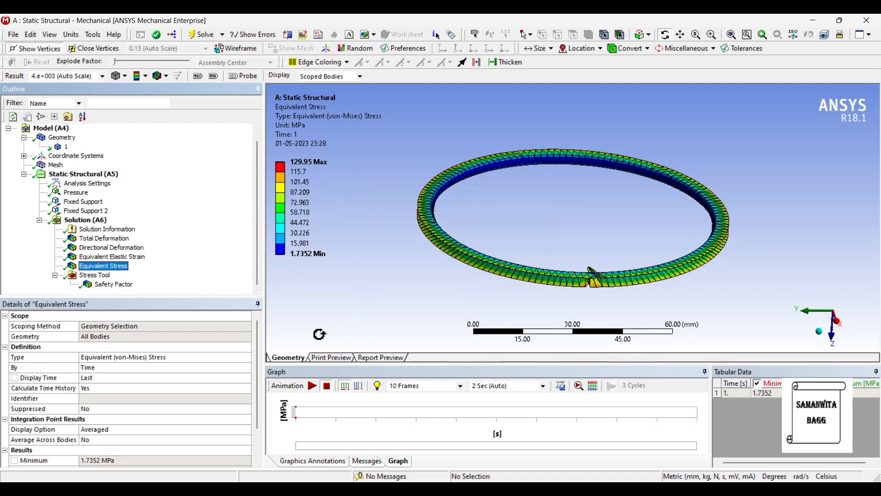
Step: Review strain, directional and total deformation (0.0017925 mm), safety factor, then select the 80 MPa pressure
click(112, 256)
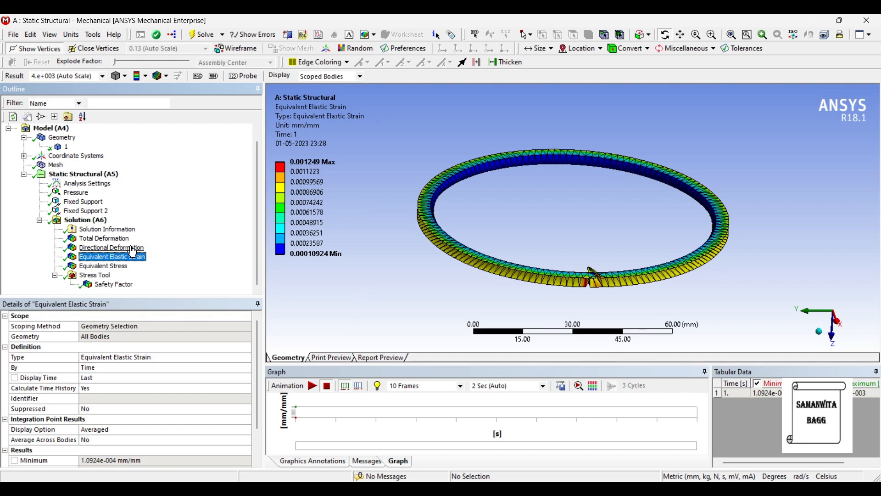
click(111, 247)
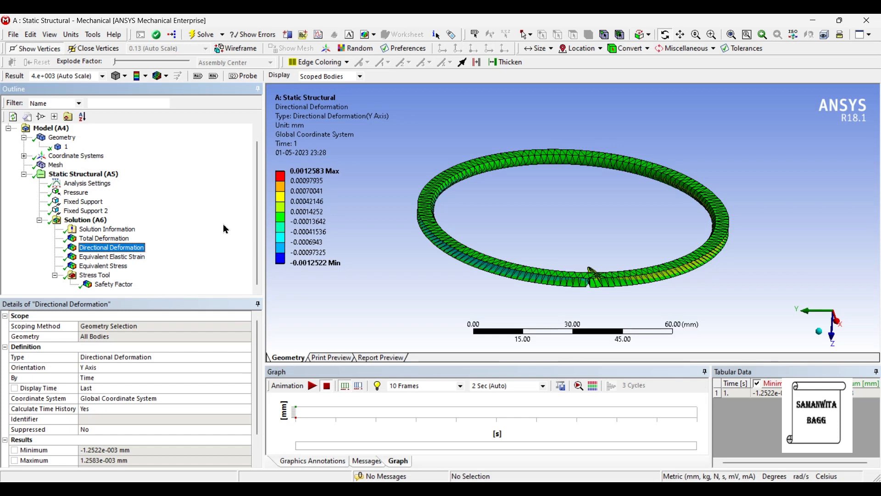
click(103, 237)
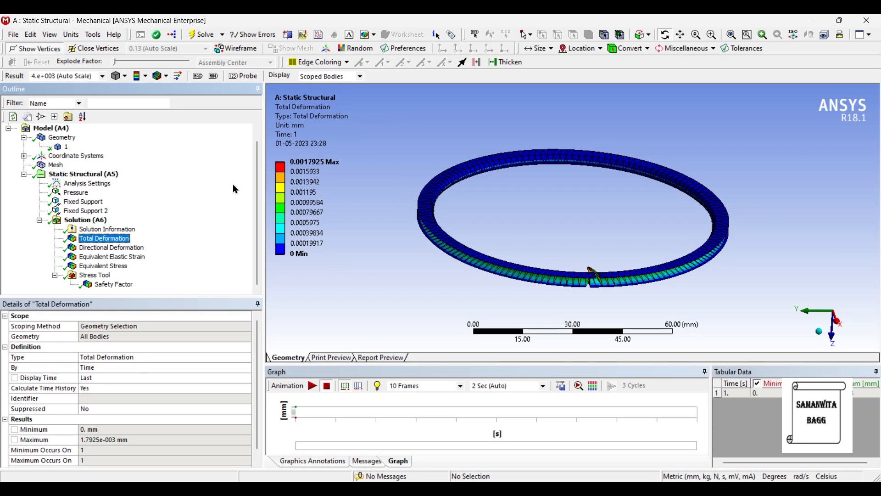
mouse_move(236, 220)
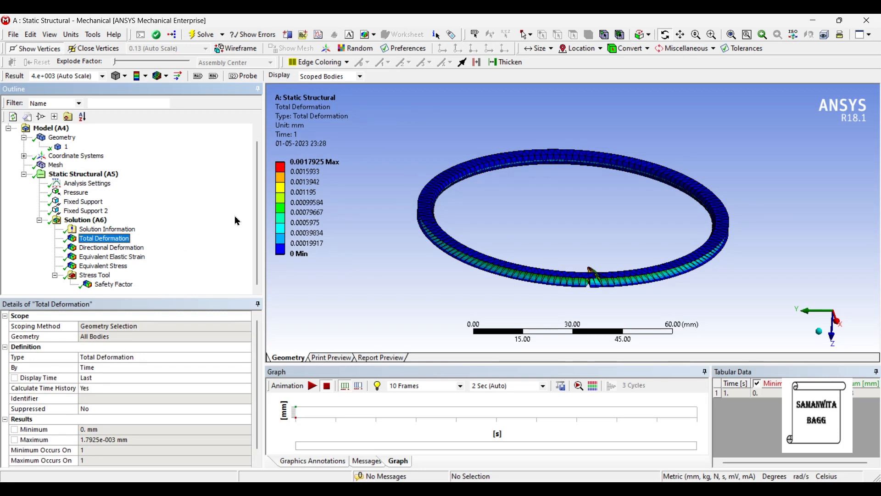
click(114, 283)
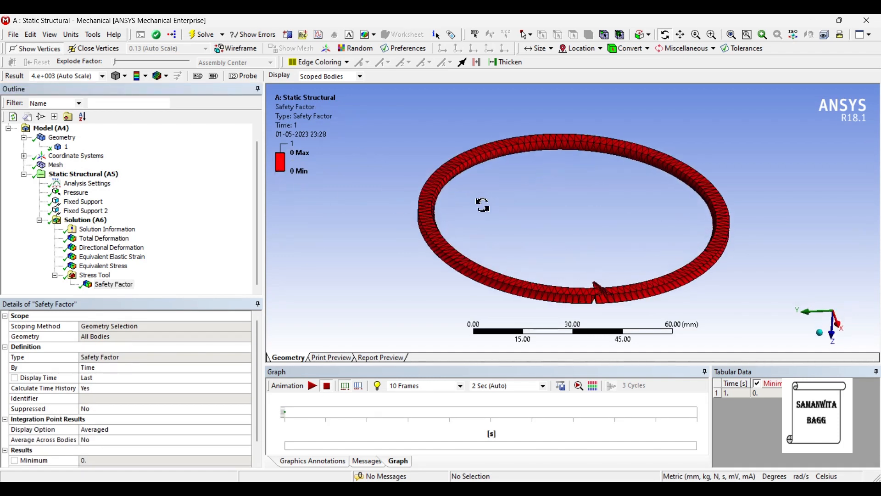
click(76, 193)
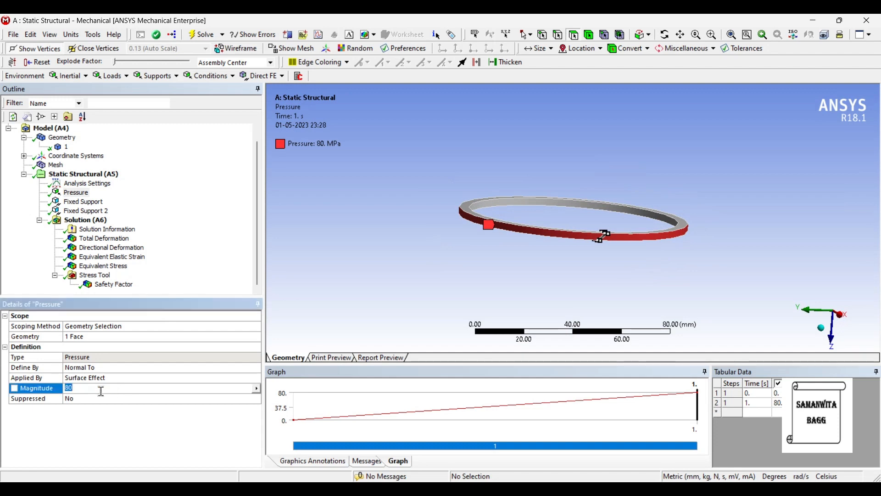
Step: Lower the pressure magnitude to 50 MPa and re-solve
text(50)
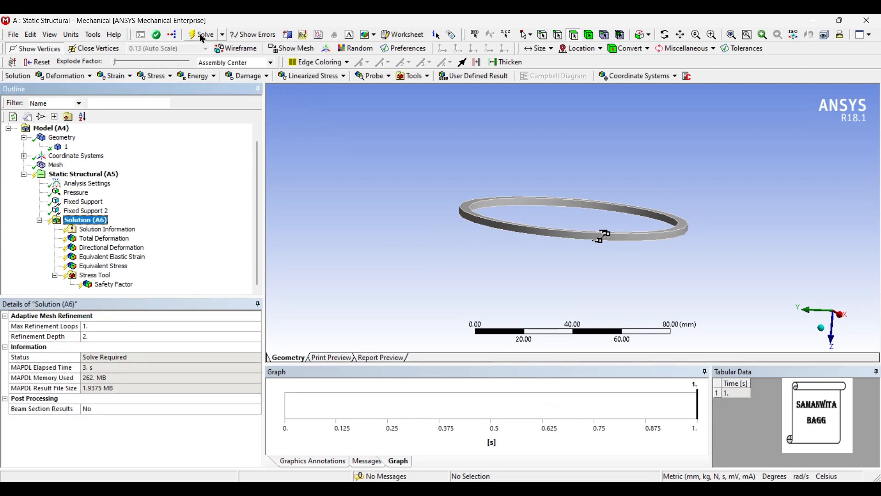
click(202, 34)
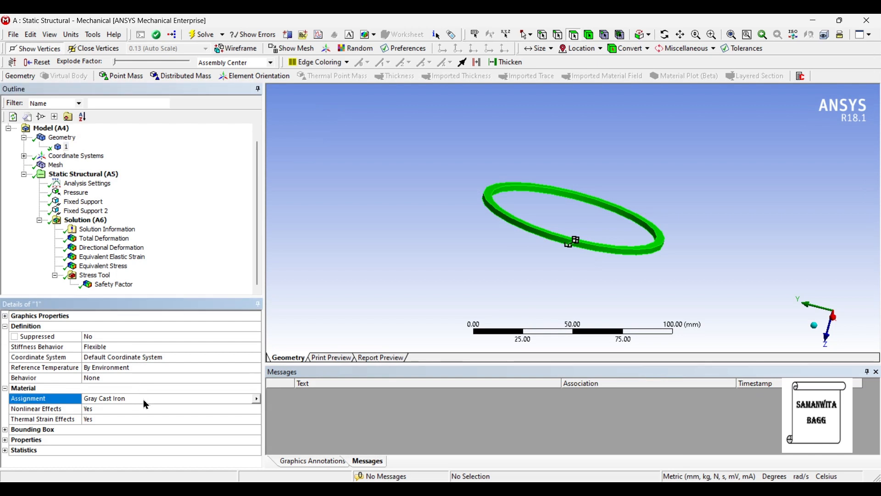
Step: Select Solution (A6) and solve again with the Gray Cast Iron material
click(105, 398)
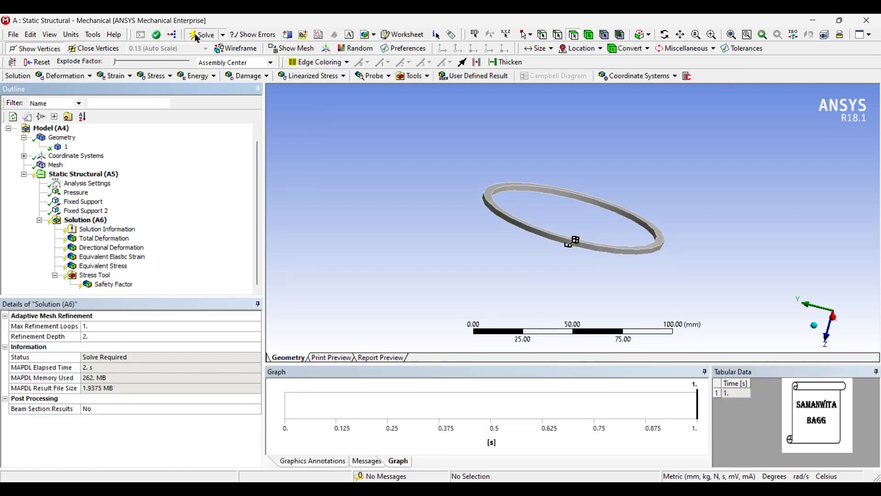
click(205, 35)
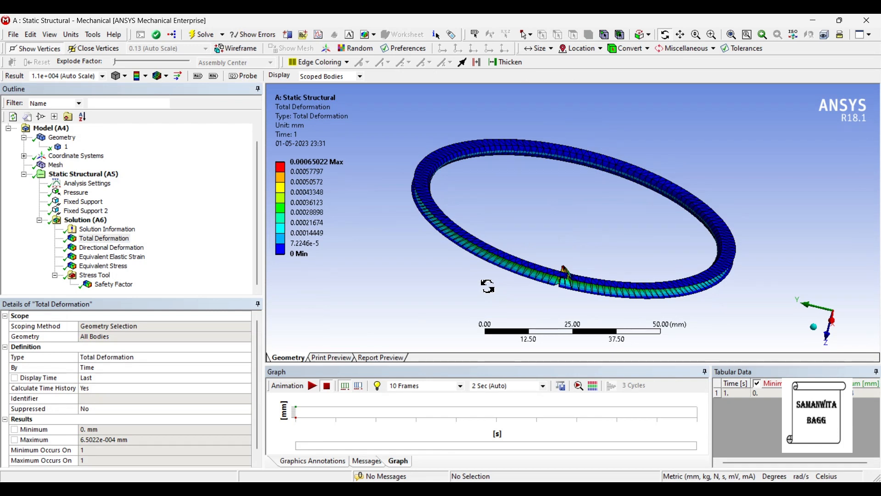
Step: Show updated directional deformation (about ±0.00044 mm), then elastic strain peaking at 0.0004353
click(111, 247)
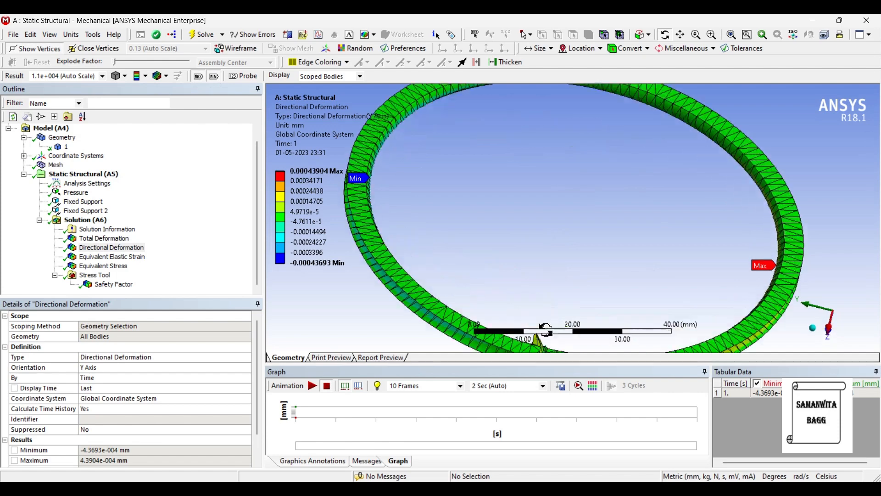
drag(545, 329, 559, 292)
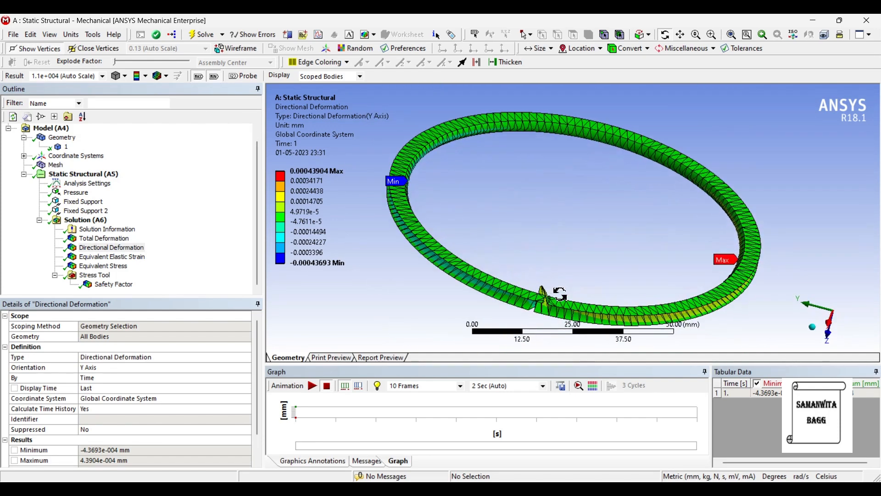
click(312, 460)
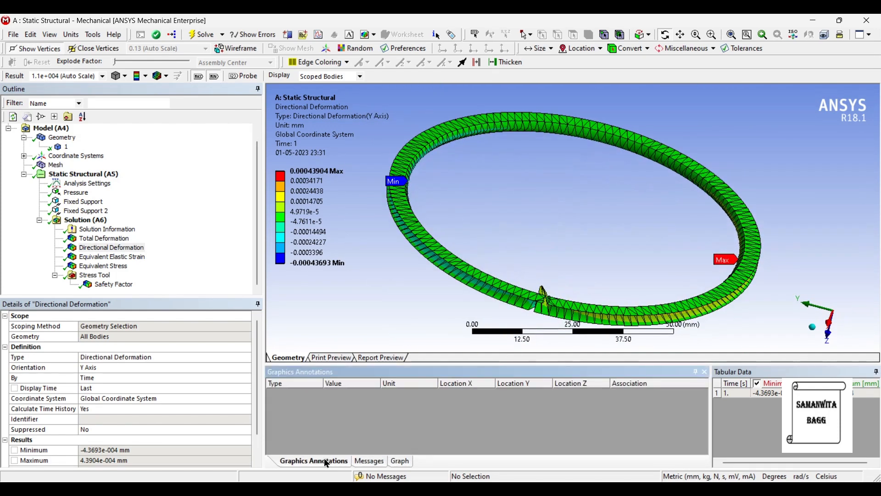
click(398, 460)
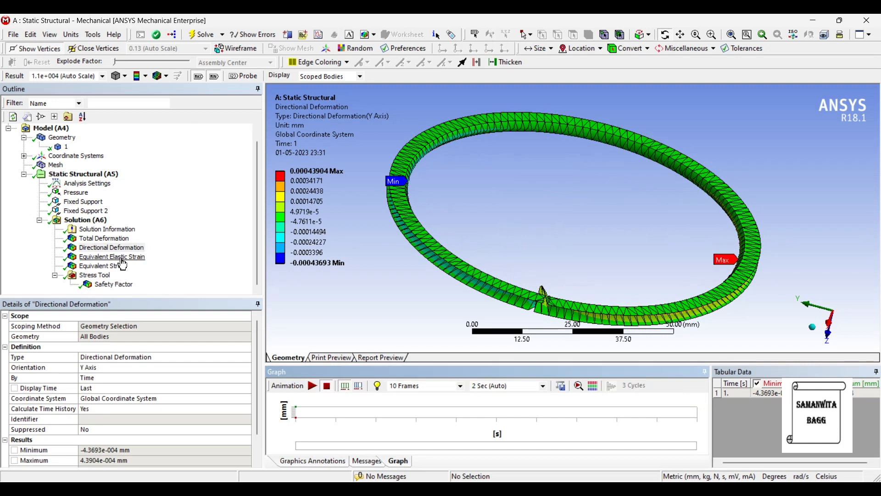
click(112, 256)
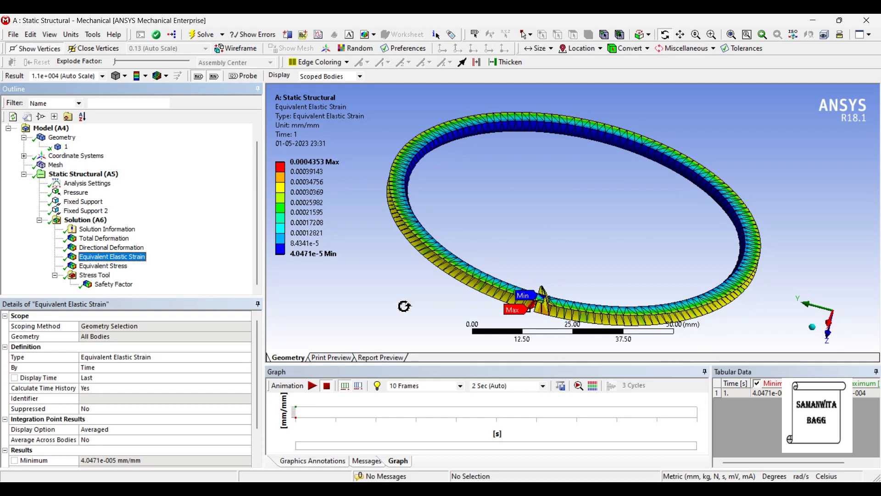
Step: Show the updated equivalent stress (79.424 MPa max) and safety factor (2.6063 min)
click(103, 265)
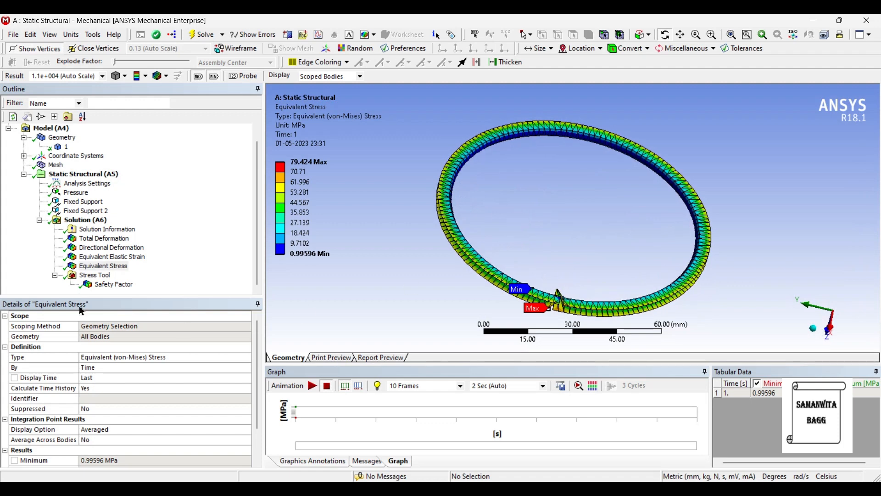
click(113, 283)
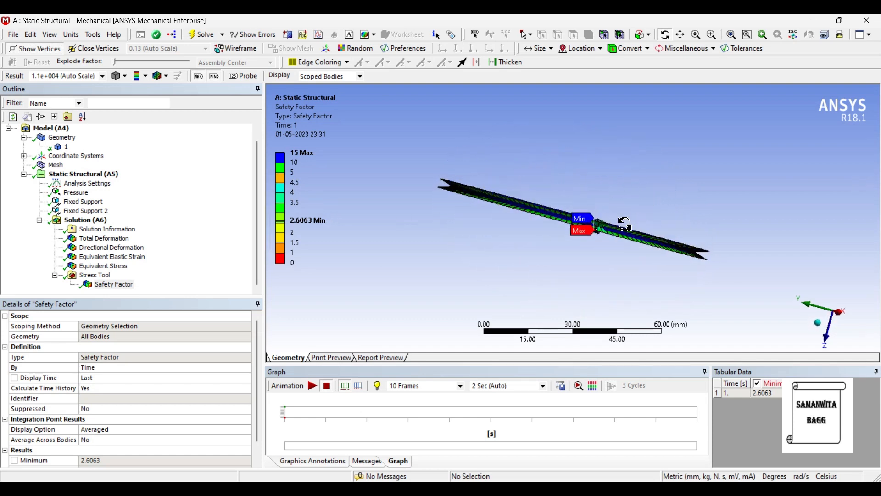
Step: Orbit the ring to inspect the safety factor contour, then show the 50 MPa pressure load
drag(624, 223, 476, 213)
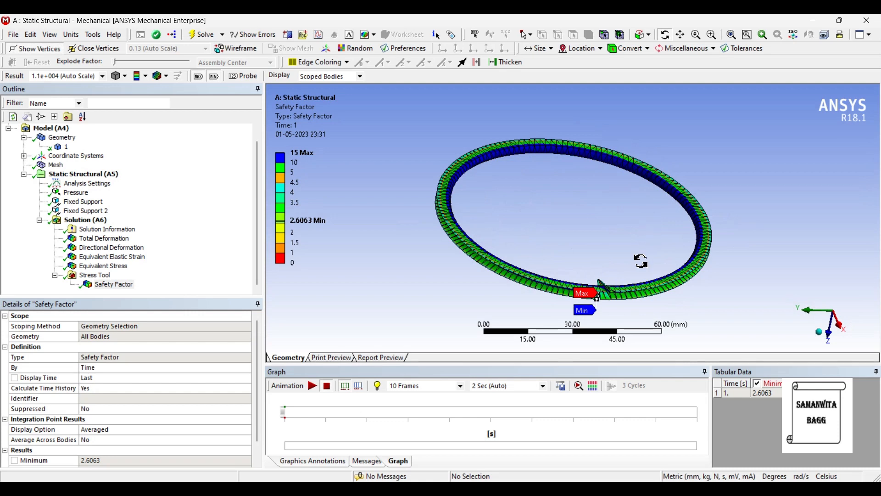
drag(641, 260, 453, 209)
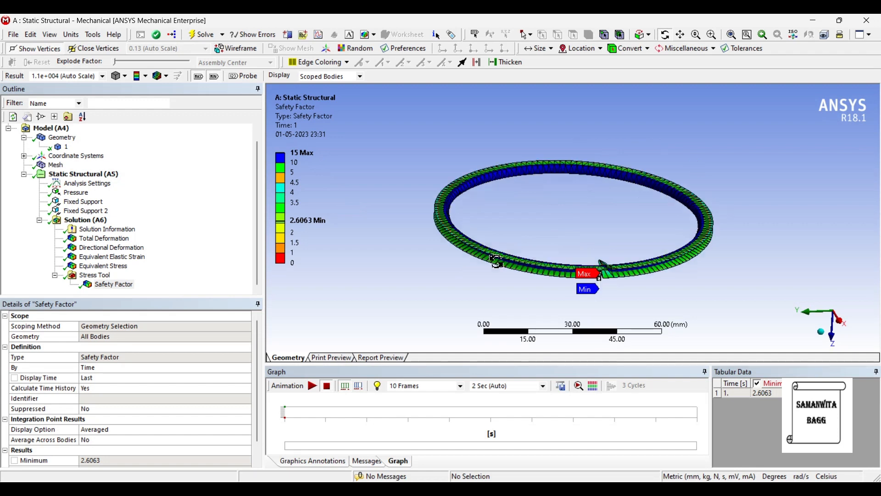
drag(495, 258, 573, 231)
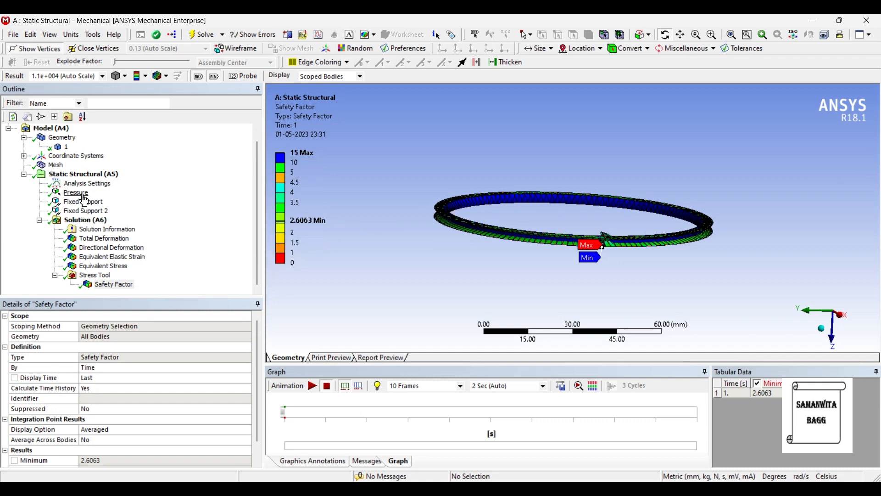
click(76, 193)
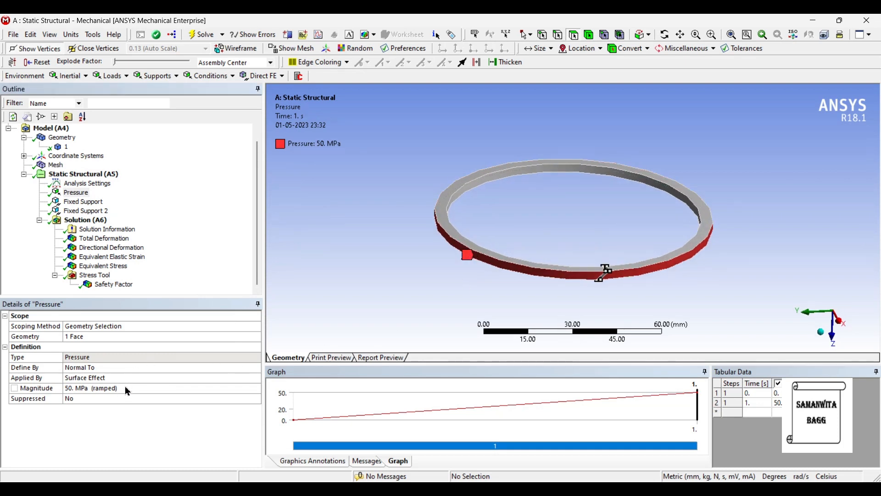
mouse_move(210, 228)
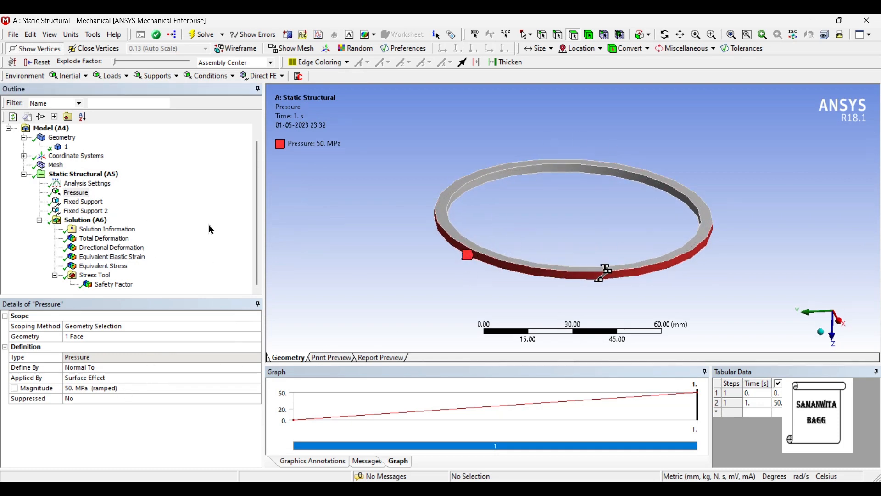
Step: Display the Safety Factor result again, with its 2.6063 minimum under 50 MPa
click(112, 284)
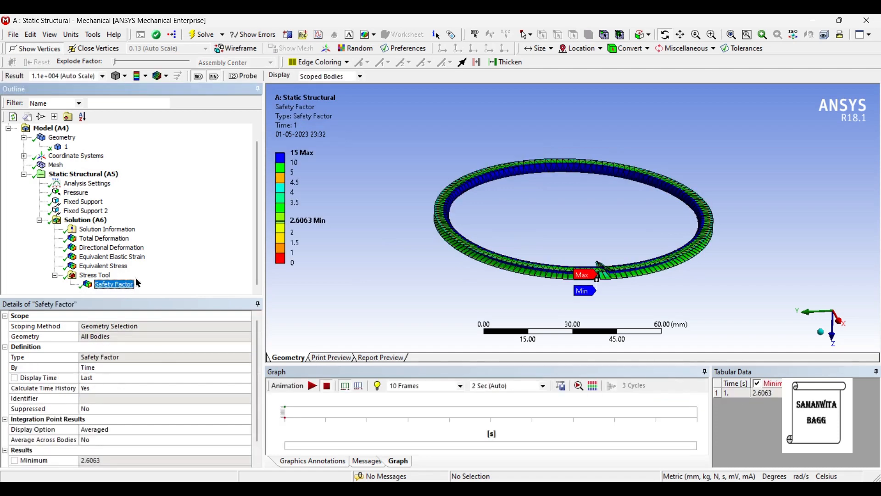